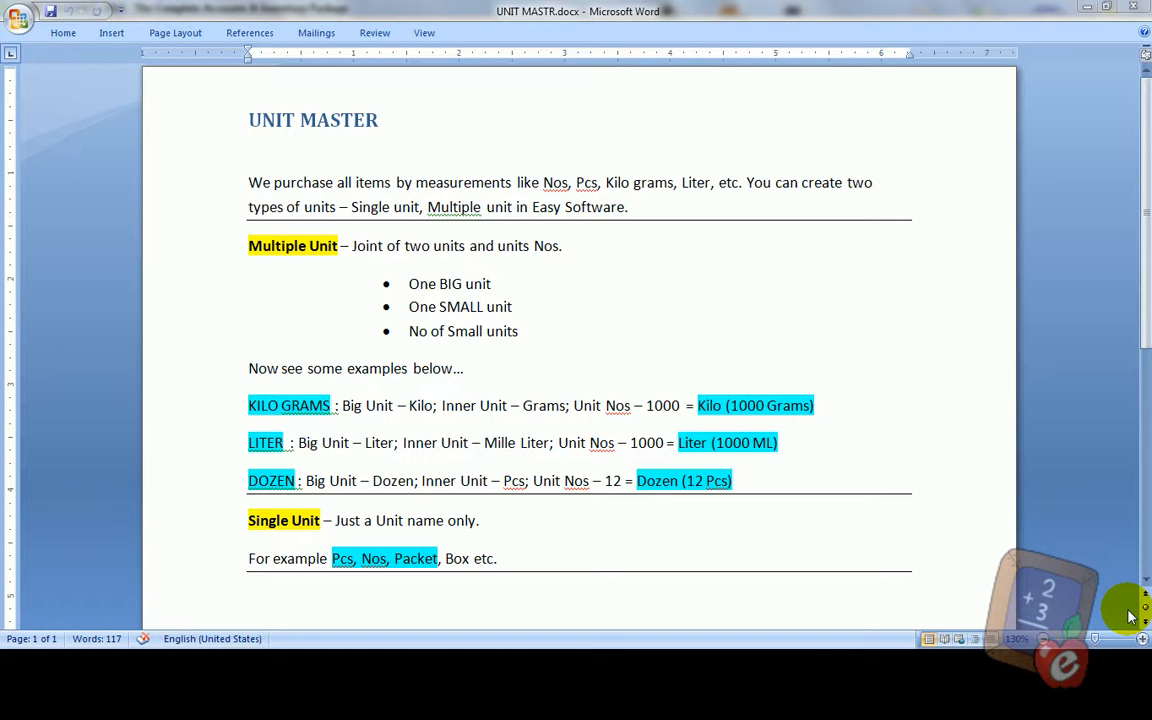
mouse_move(894, 104)
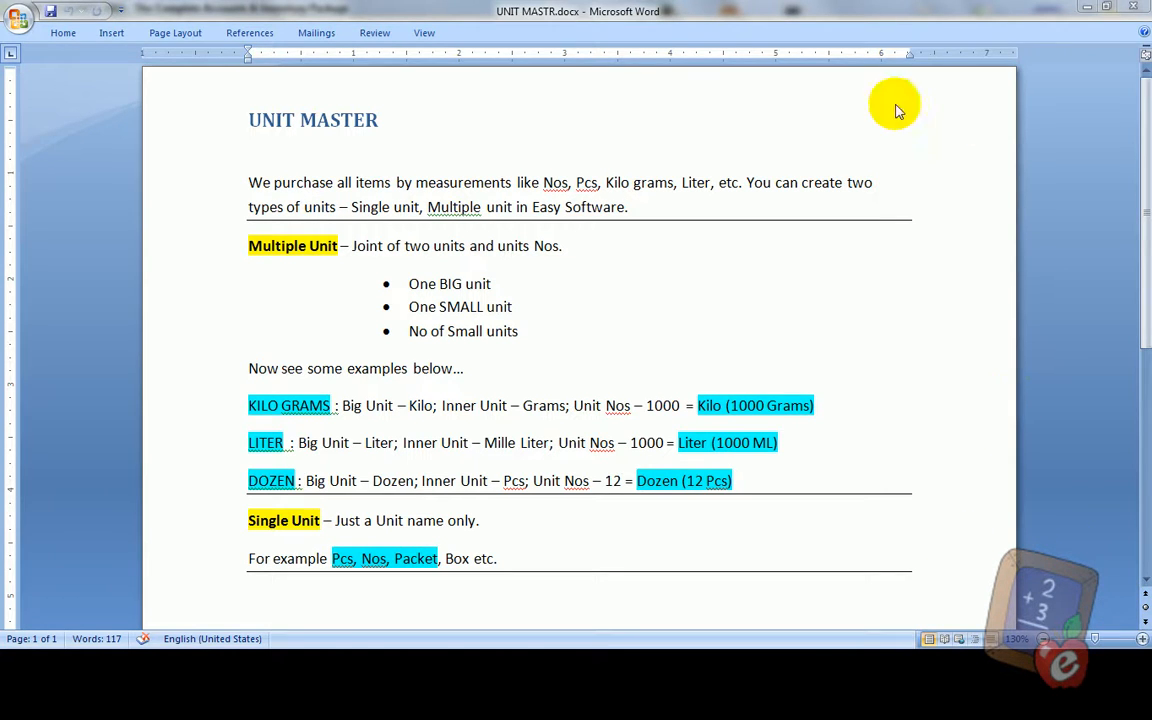
mouse_move(264, 96)
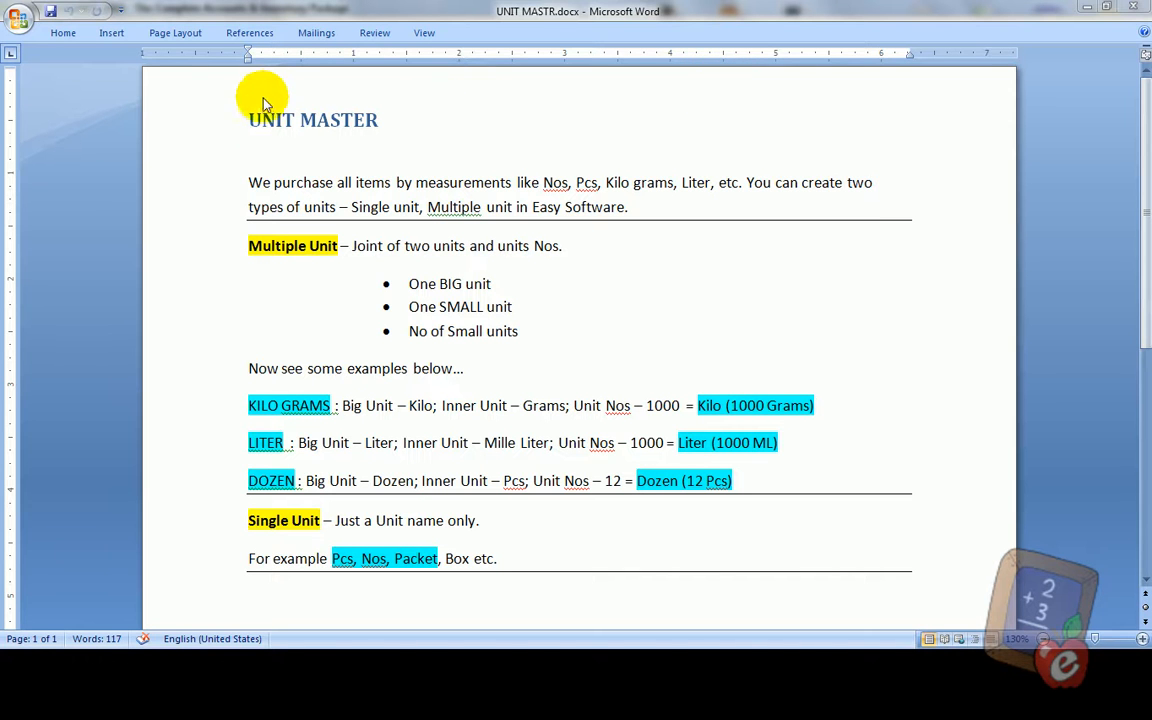
mouse_move(308, 162)
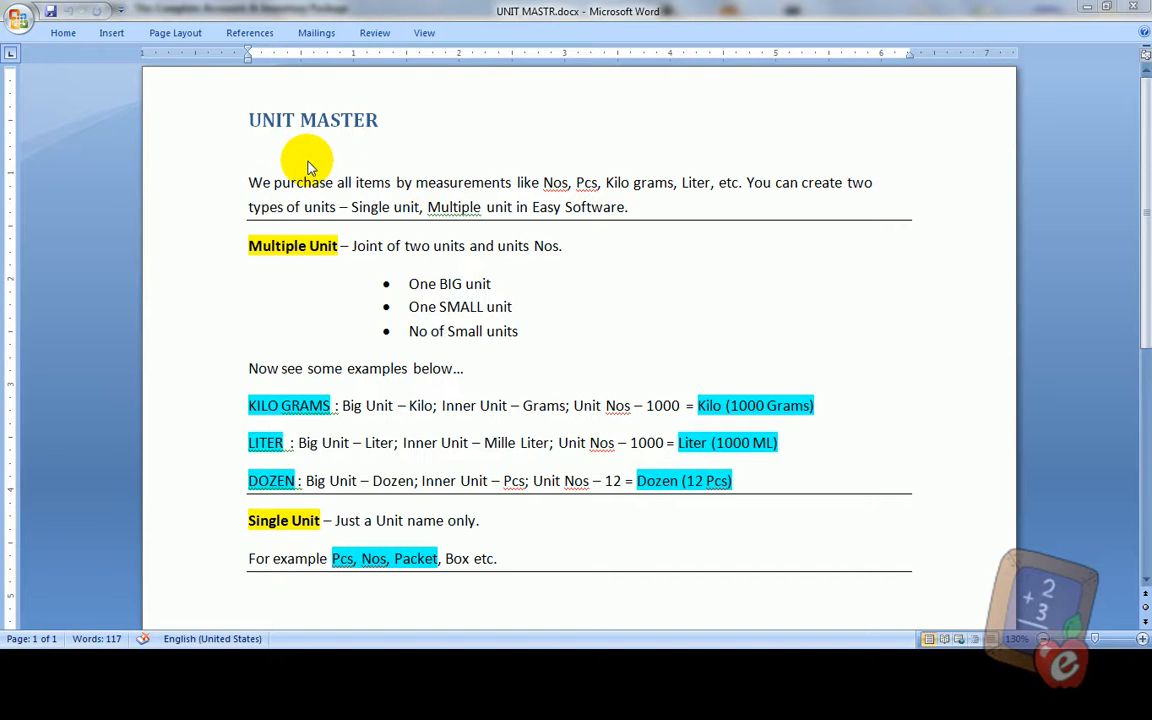
mouse_move(380, 168)
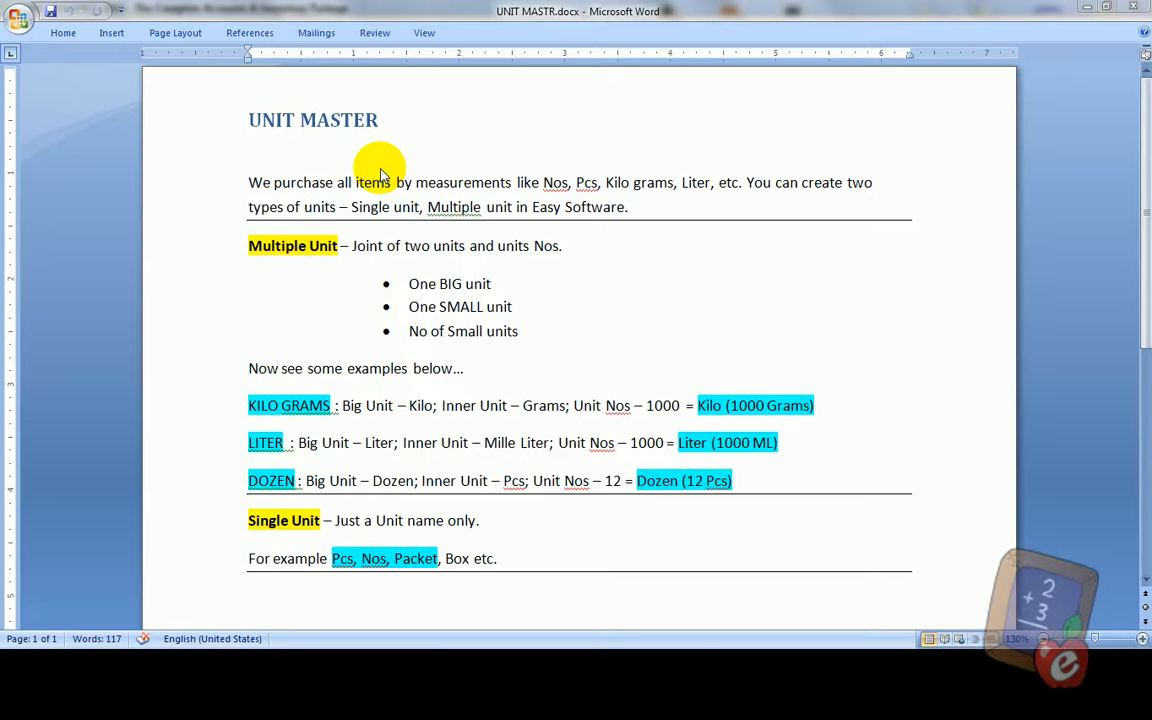
mouse_move(208, 390)
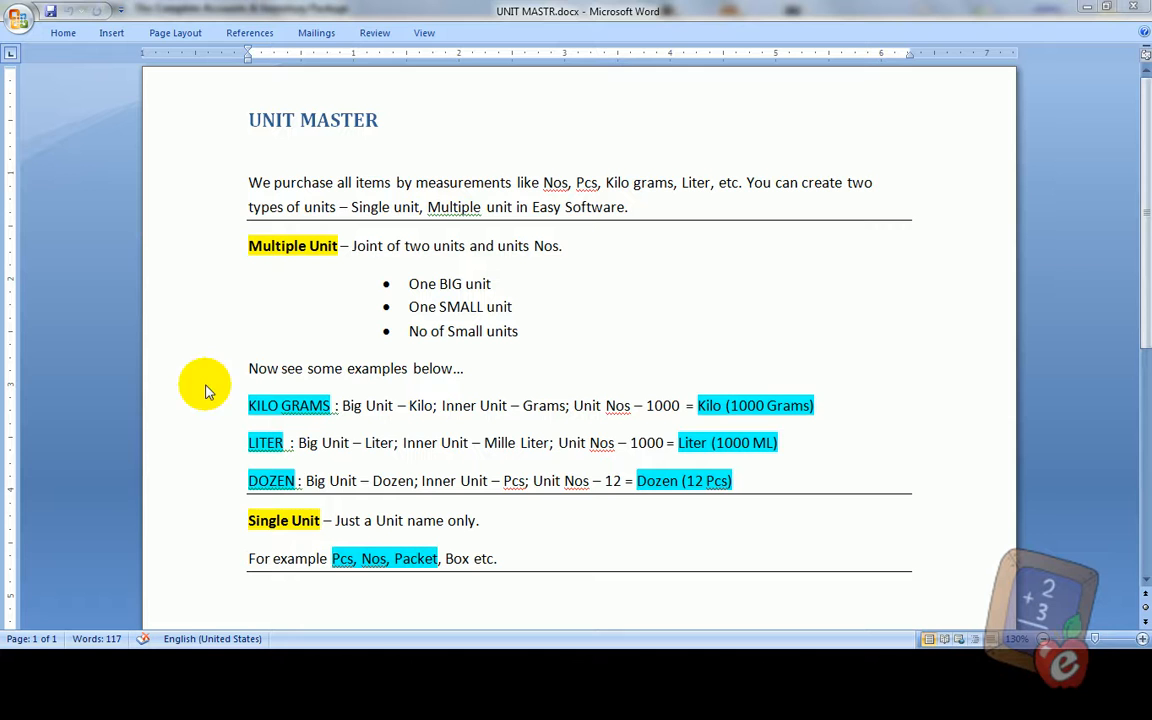
mouse_move(388, 424)
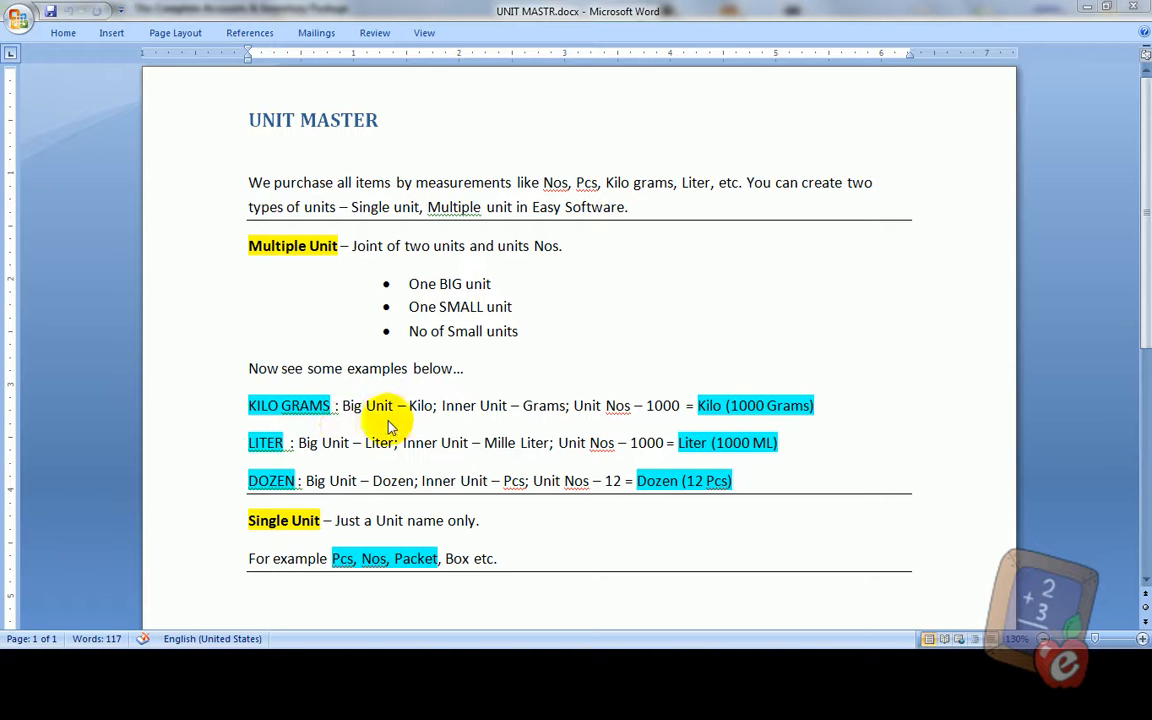
mouse_move(500, 414)
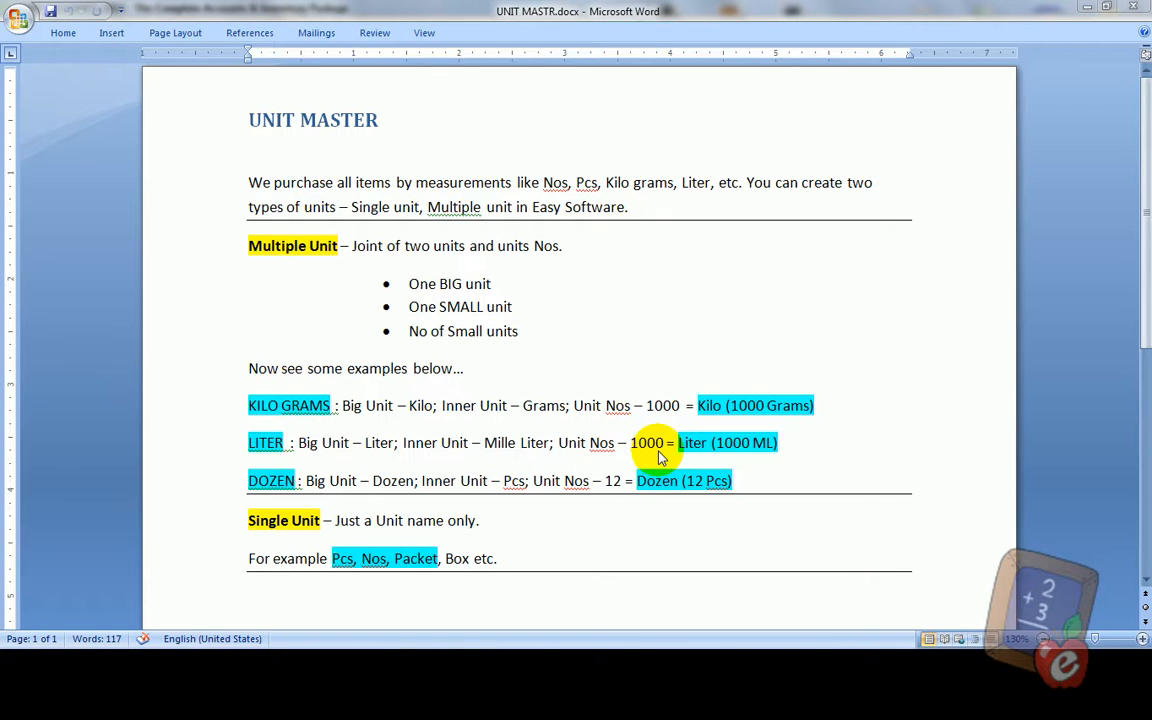
mouse_move(248, 500)
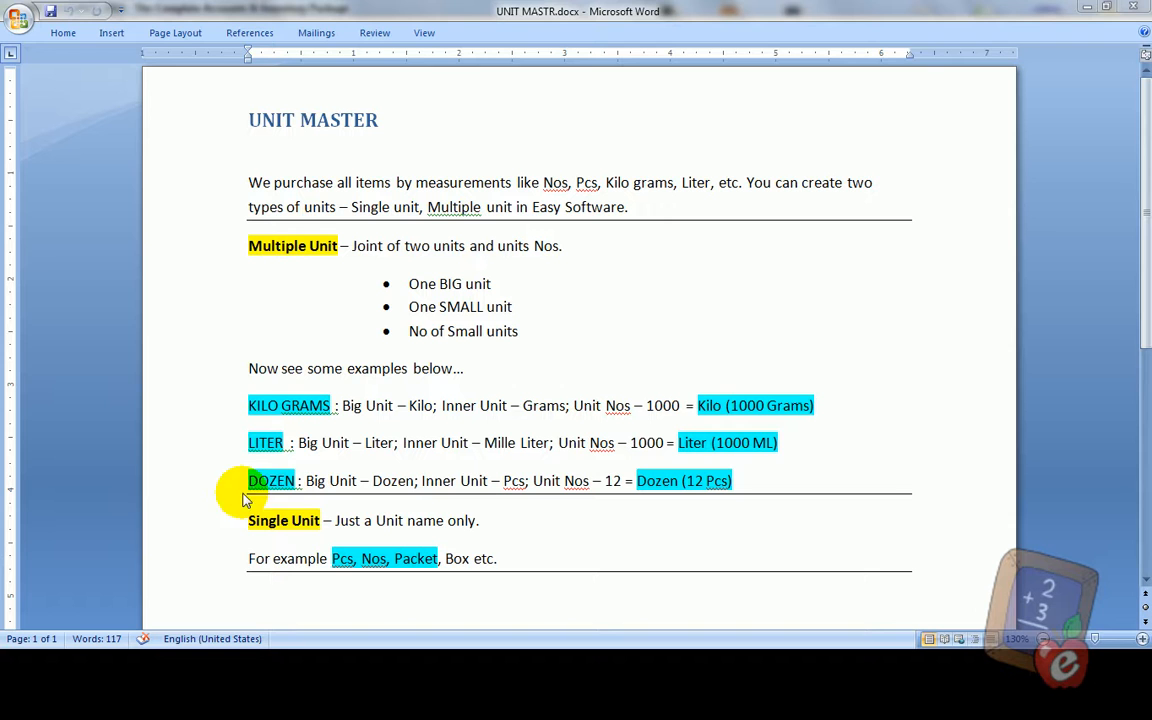
mouse_move(416, 496)
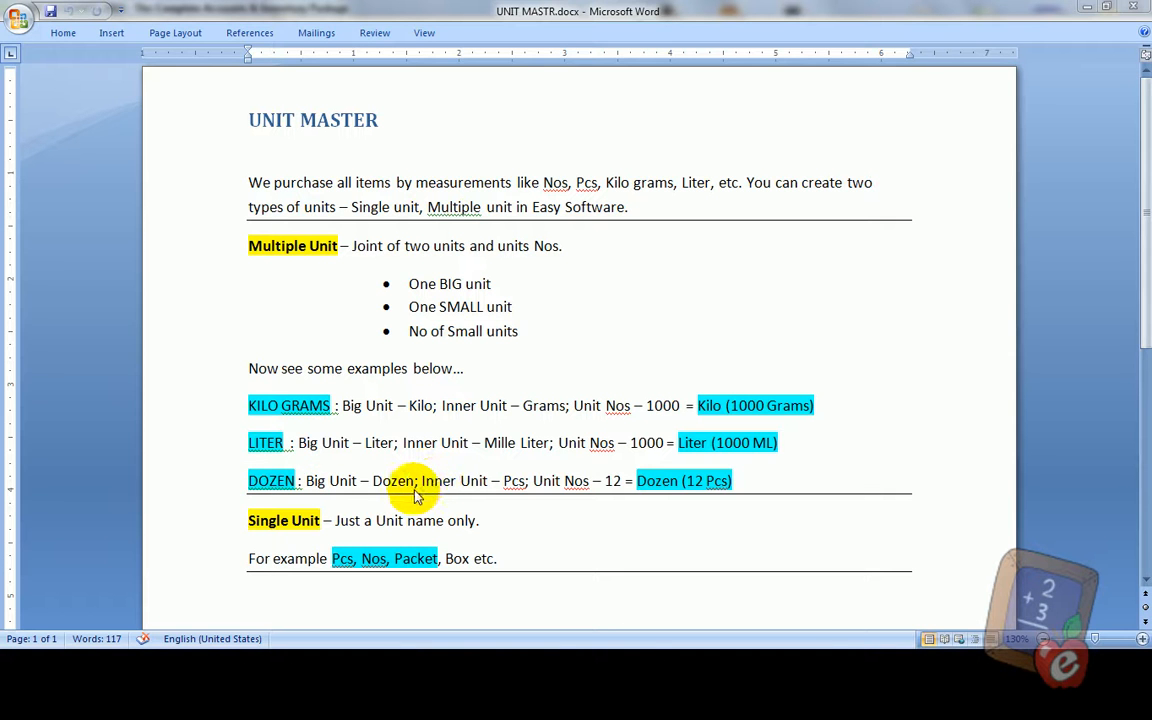
mouse_move(500, 496)
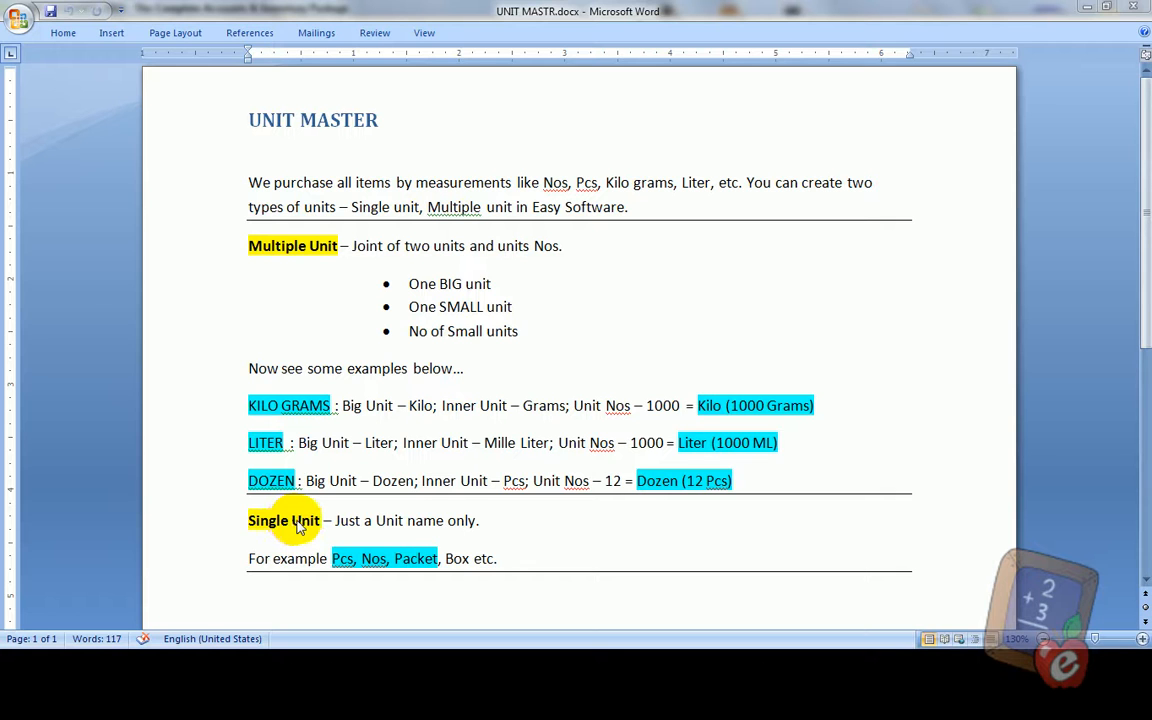
mouse_move(288, 580)
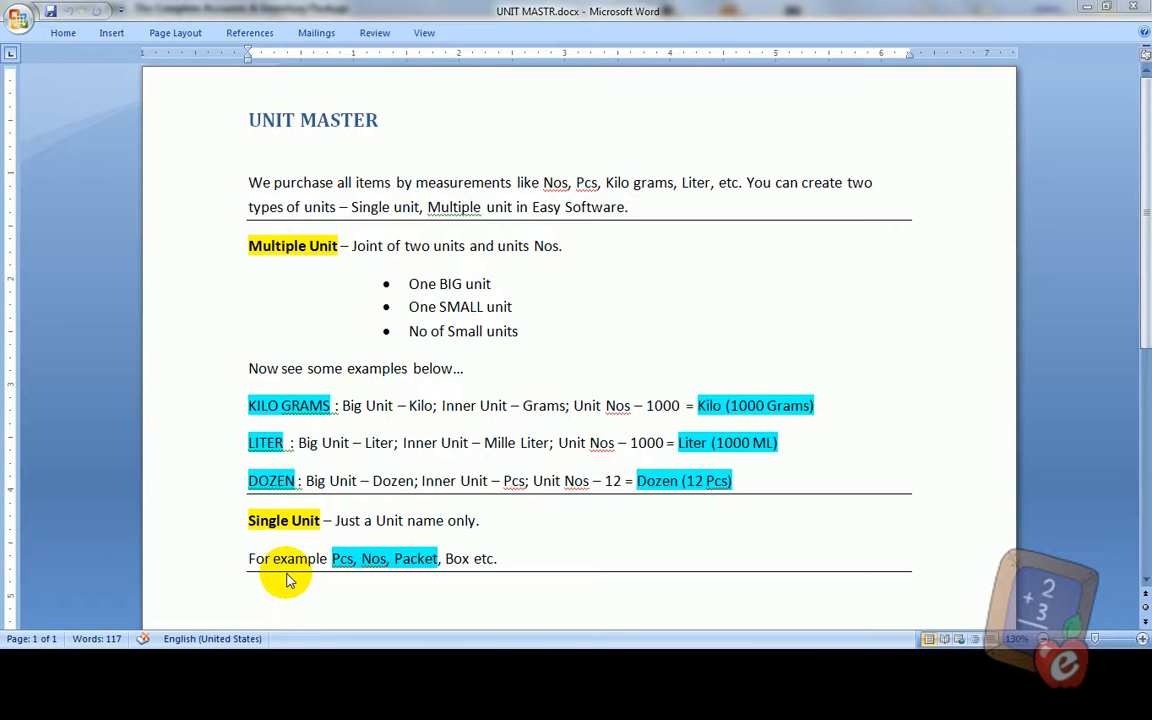
mouse_move(962, 260)
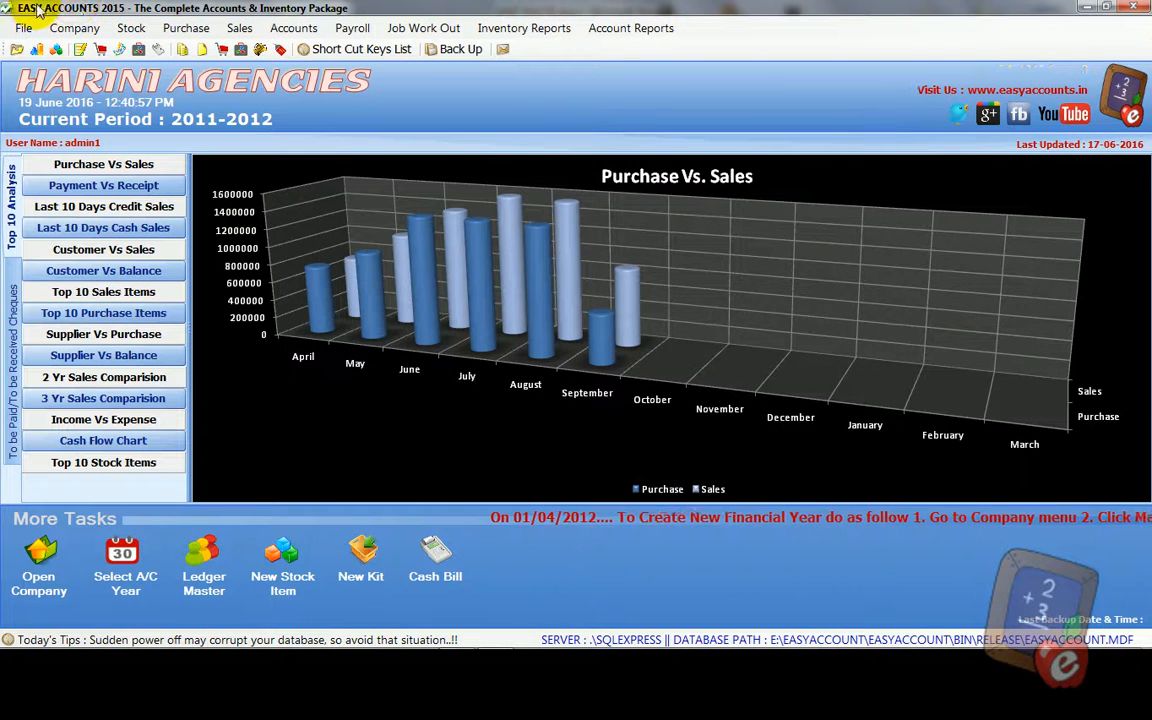
Step: Open Unit Master from the File menu and set the new unit's type to Multiple
click(22, 28)
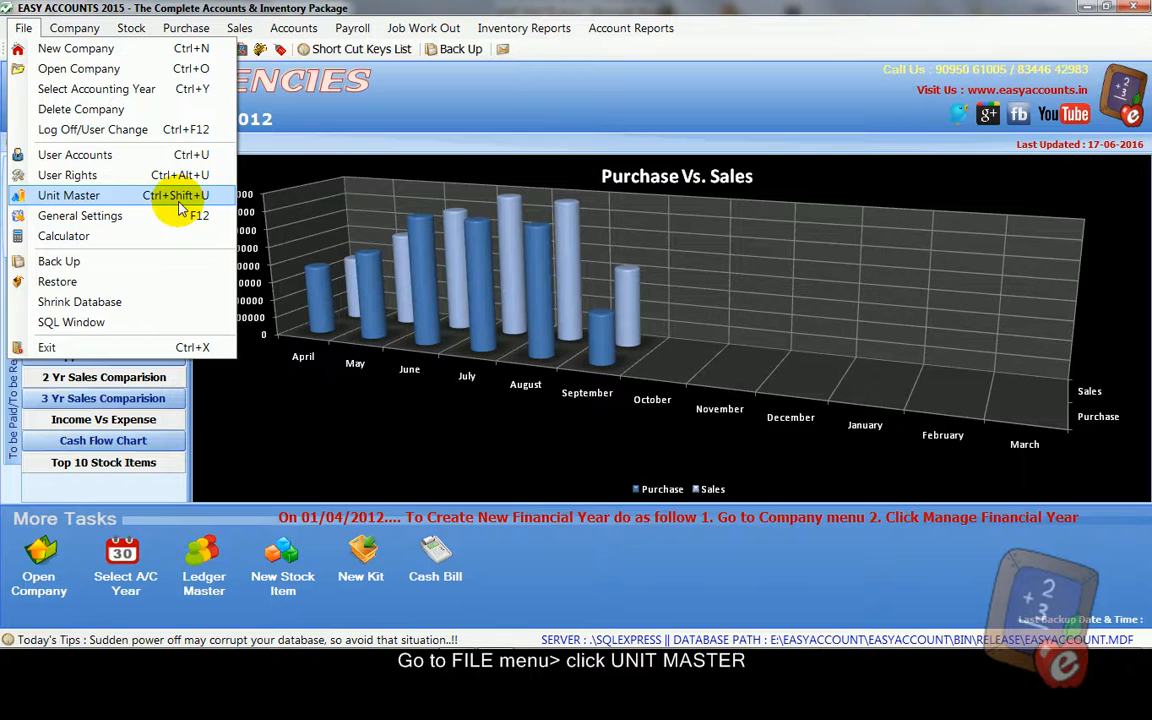
click(68, 196)
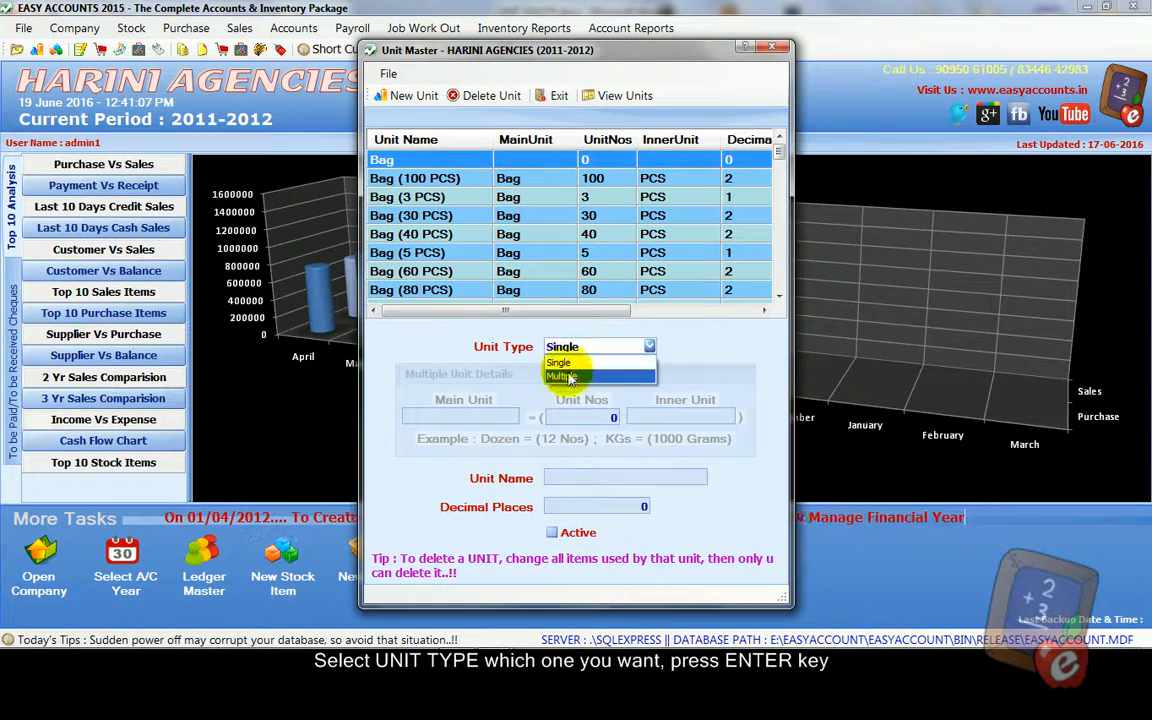
mouse_move(584, 362)
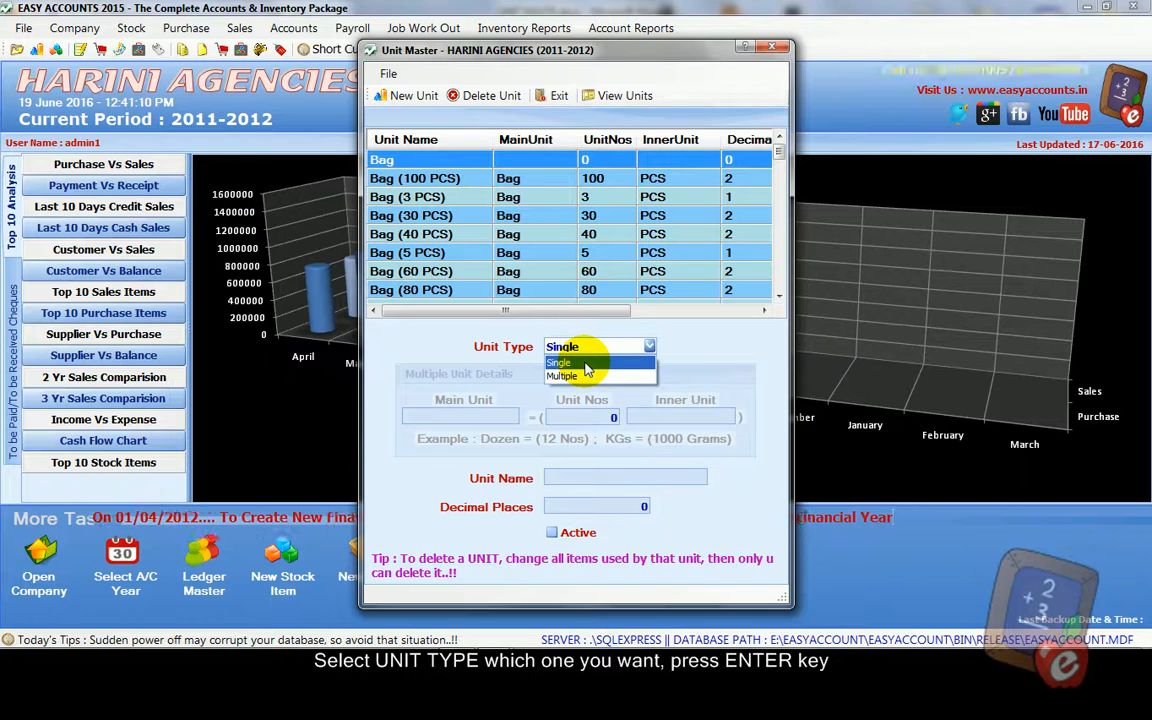
mouse_move(624, 330)
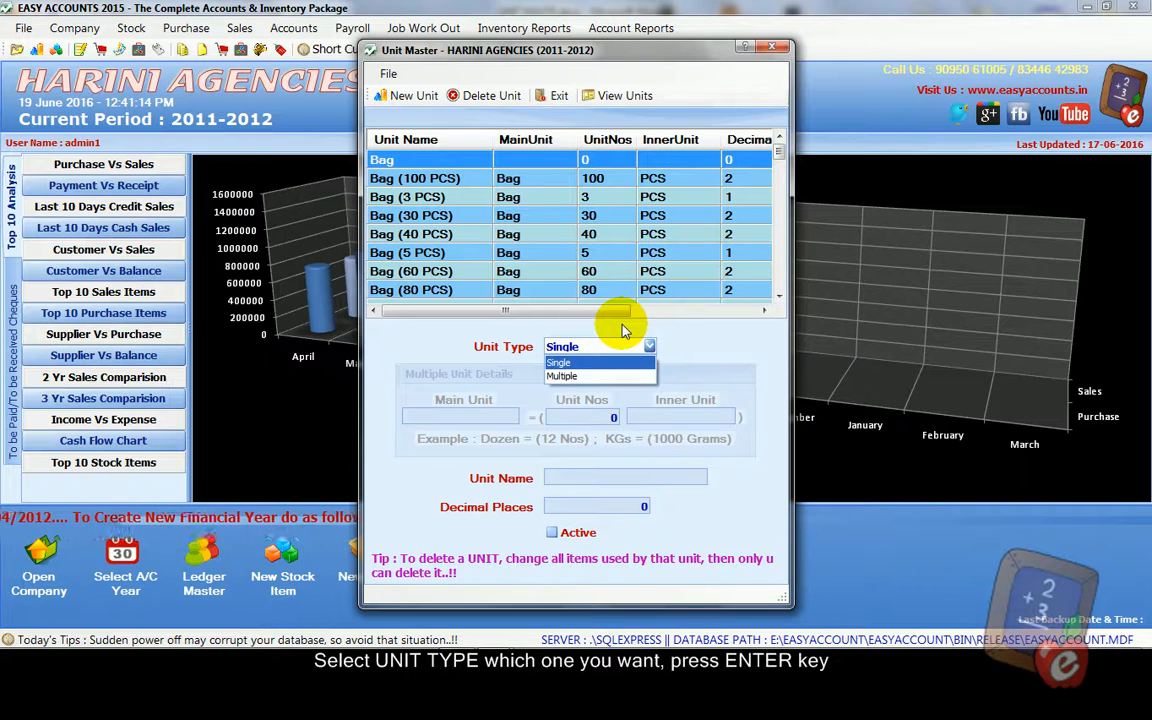
click(560, 376)
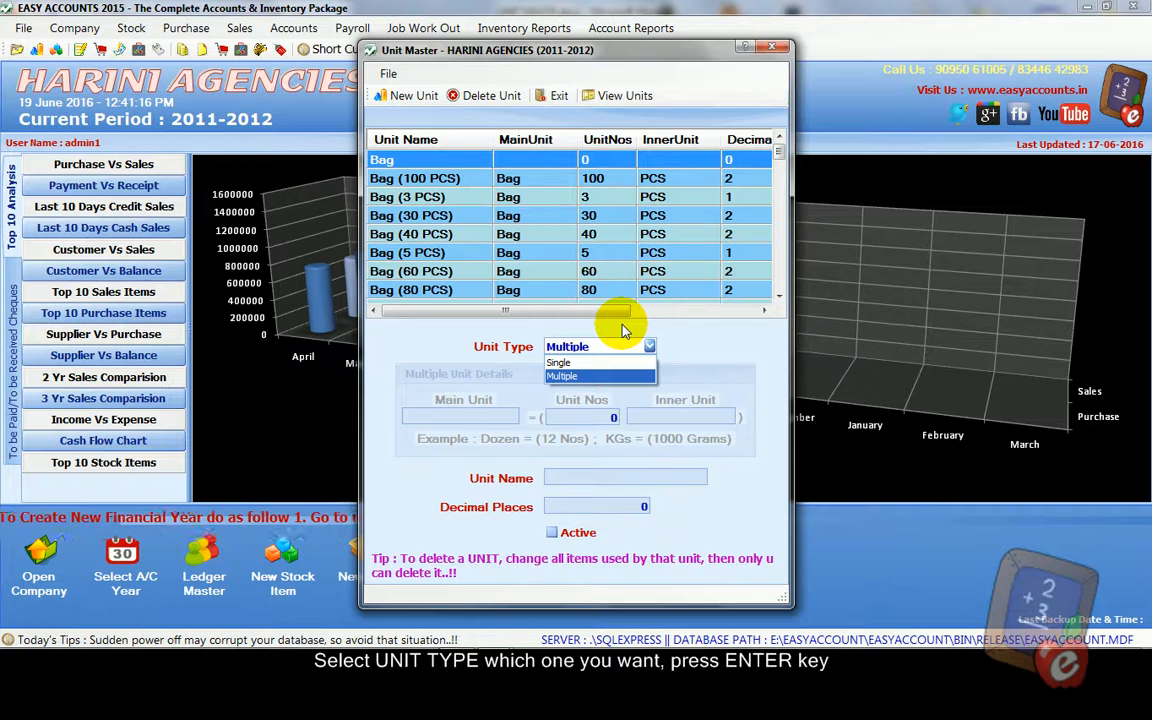
click(560, 376)
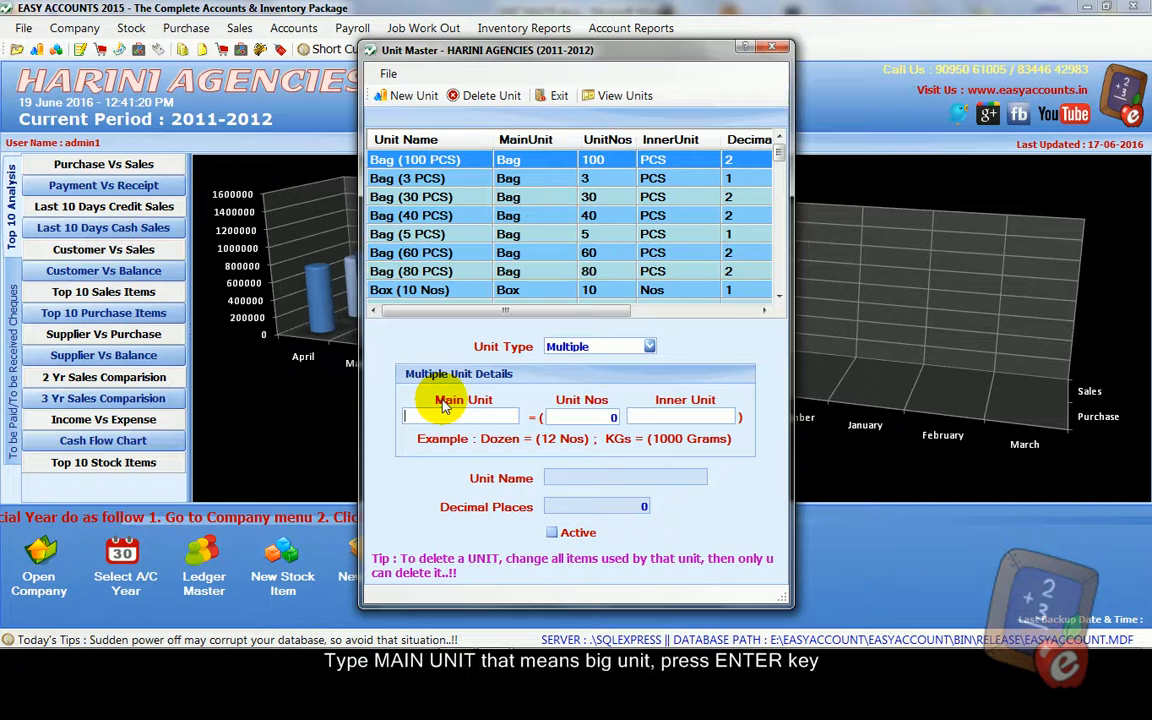
mouse_move(512, 396)
text(K)
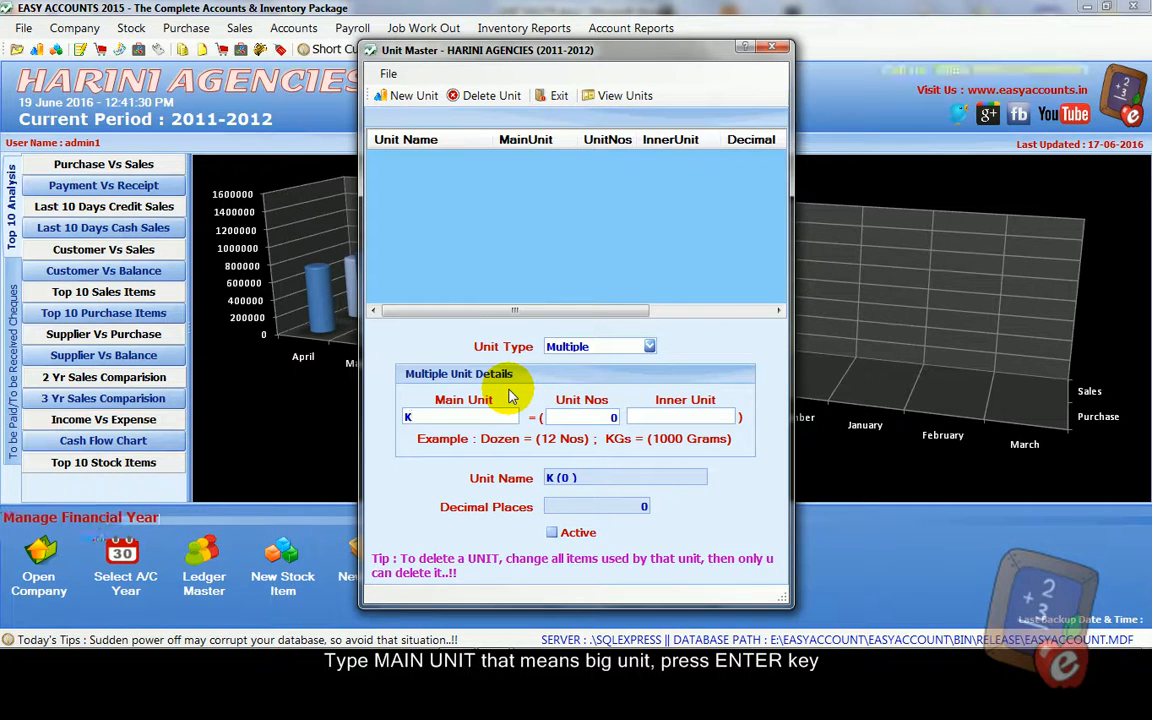
Step: Enter KGS as main unit, 1000 as unit nos and GR as inner unit
text(gs)
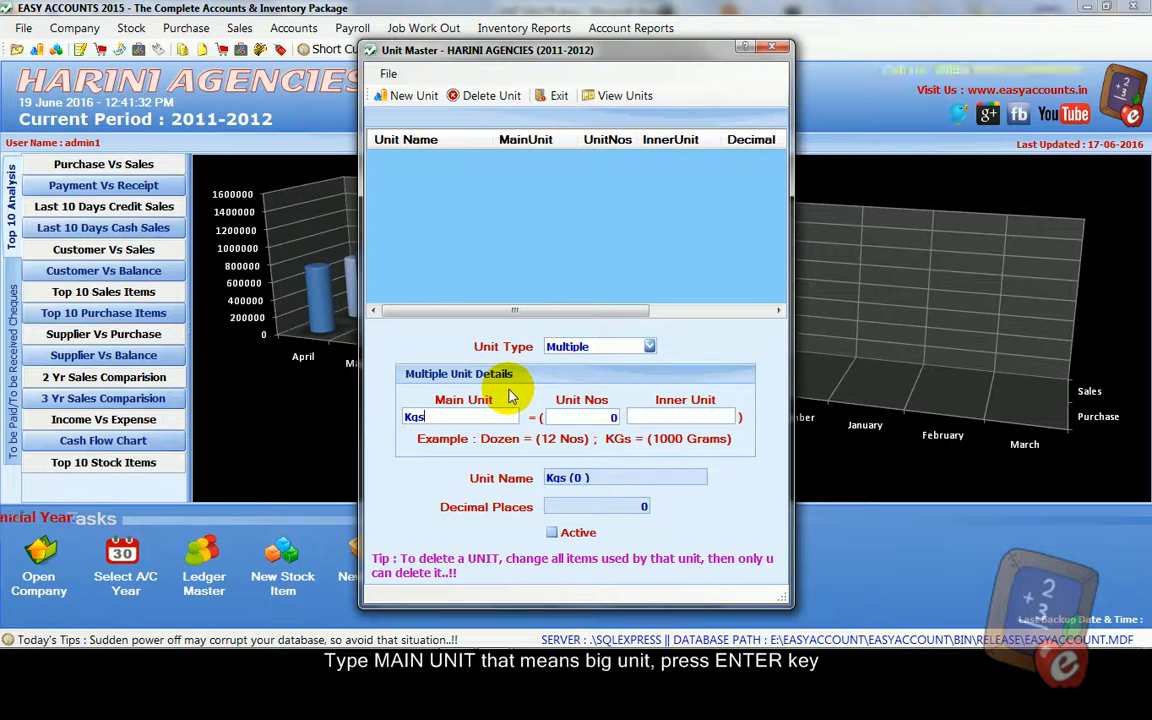
key(backspace)
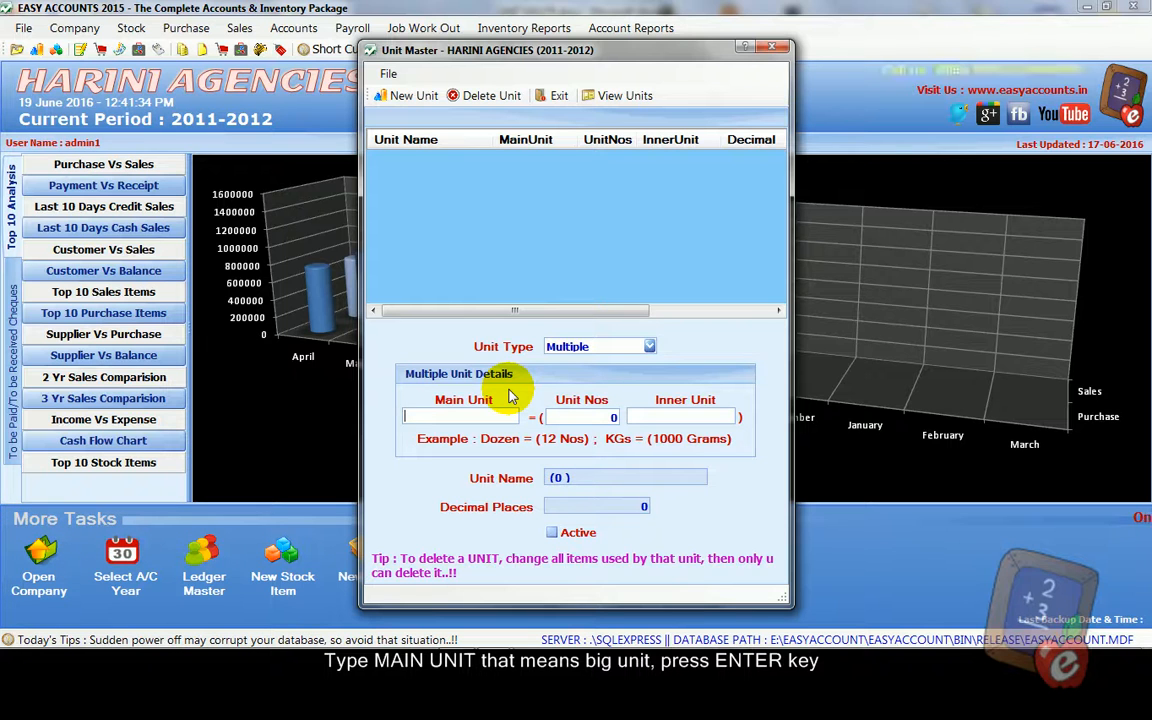
text(KGS)
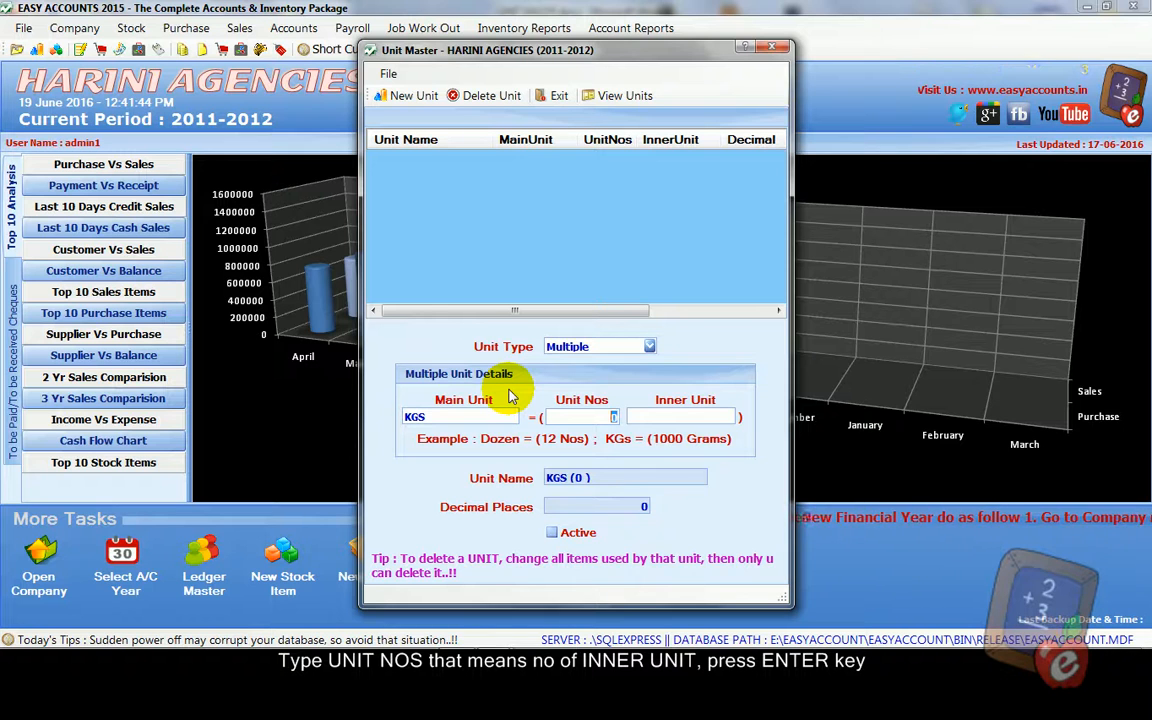
text(1)
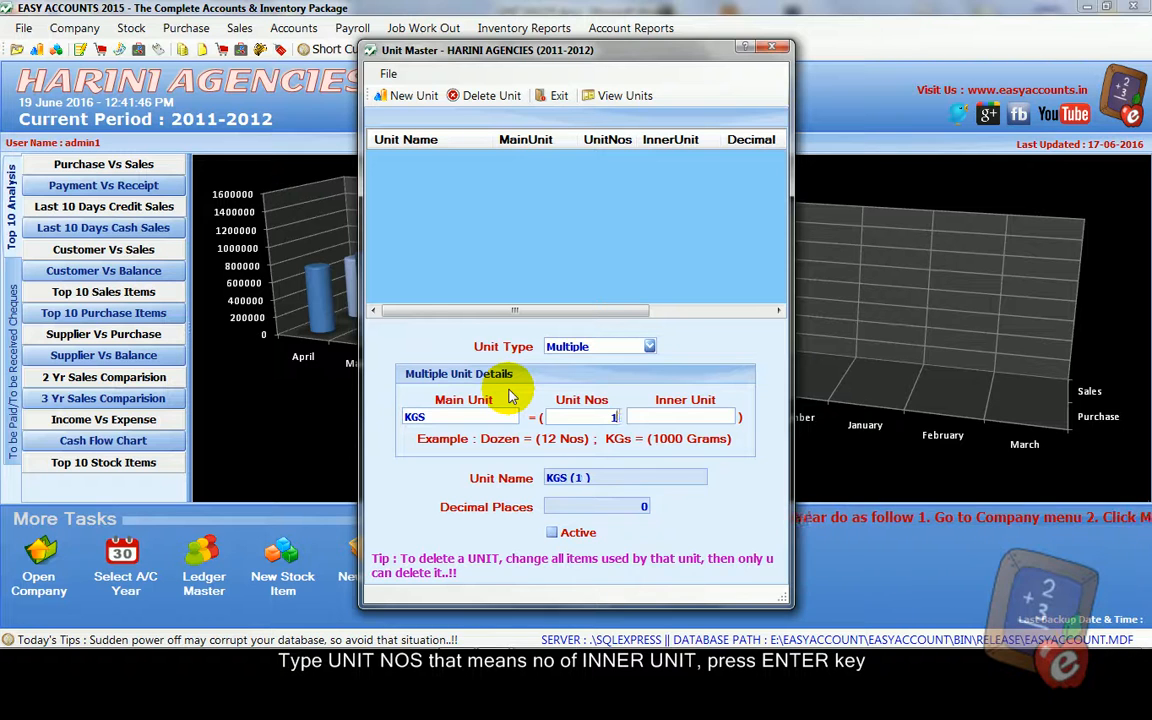
text(1000)
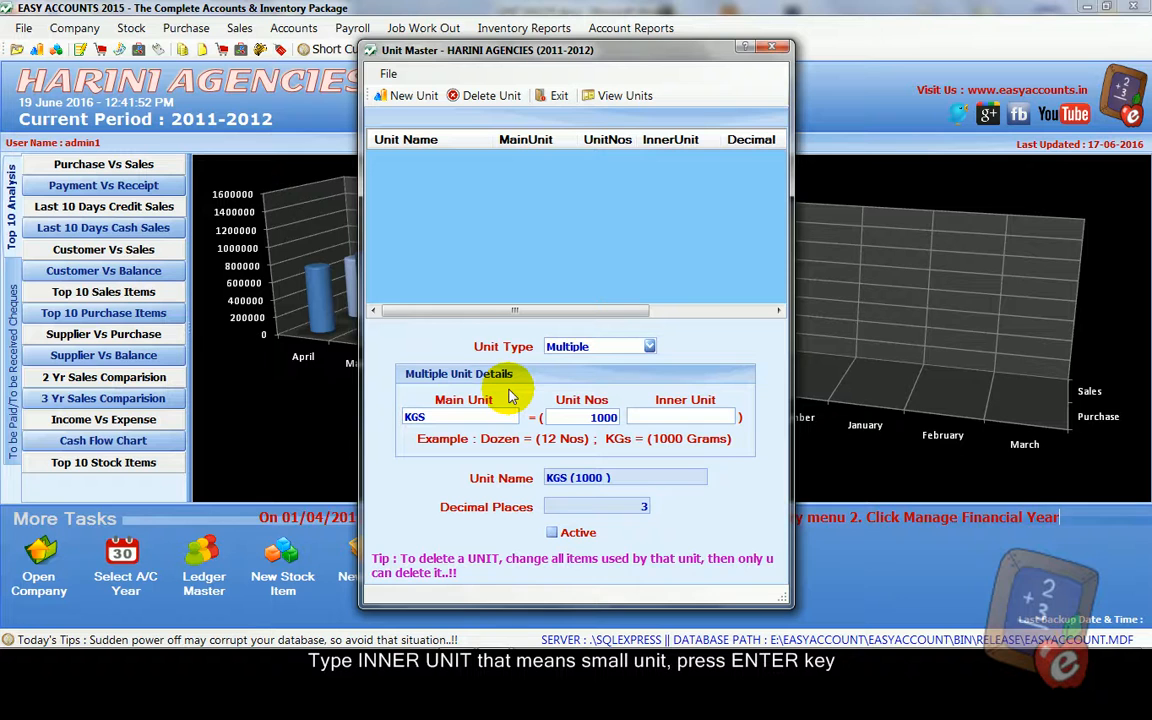
text(G)
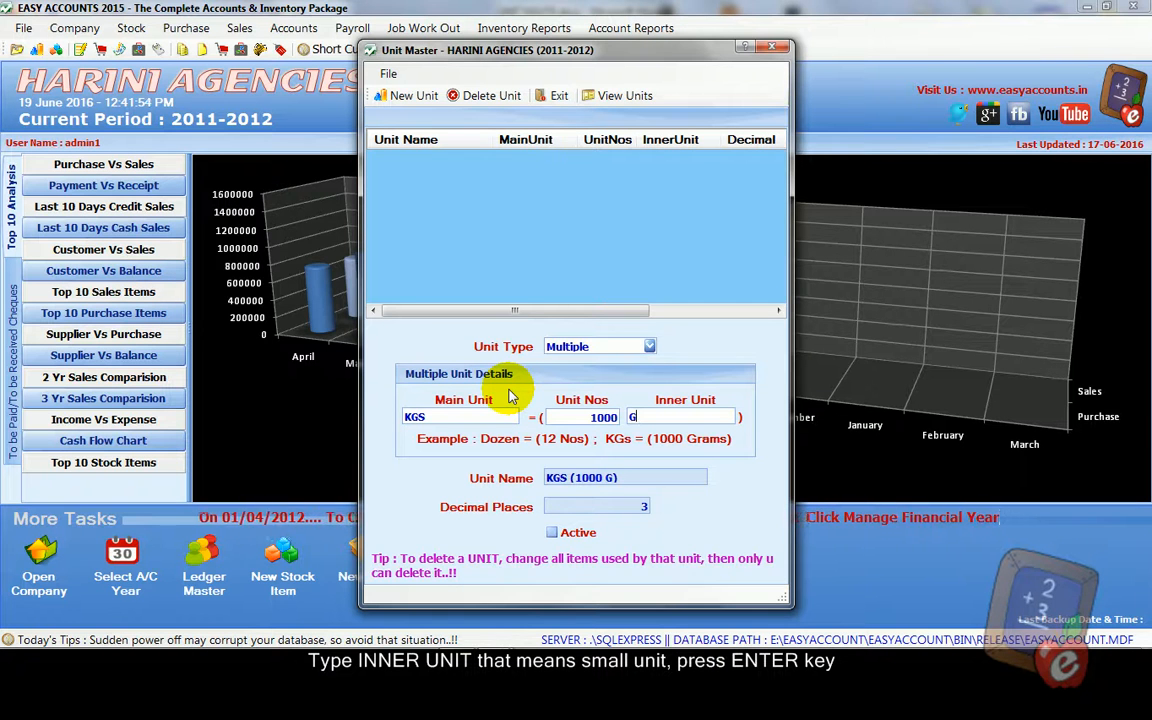
text(R)
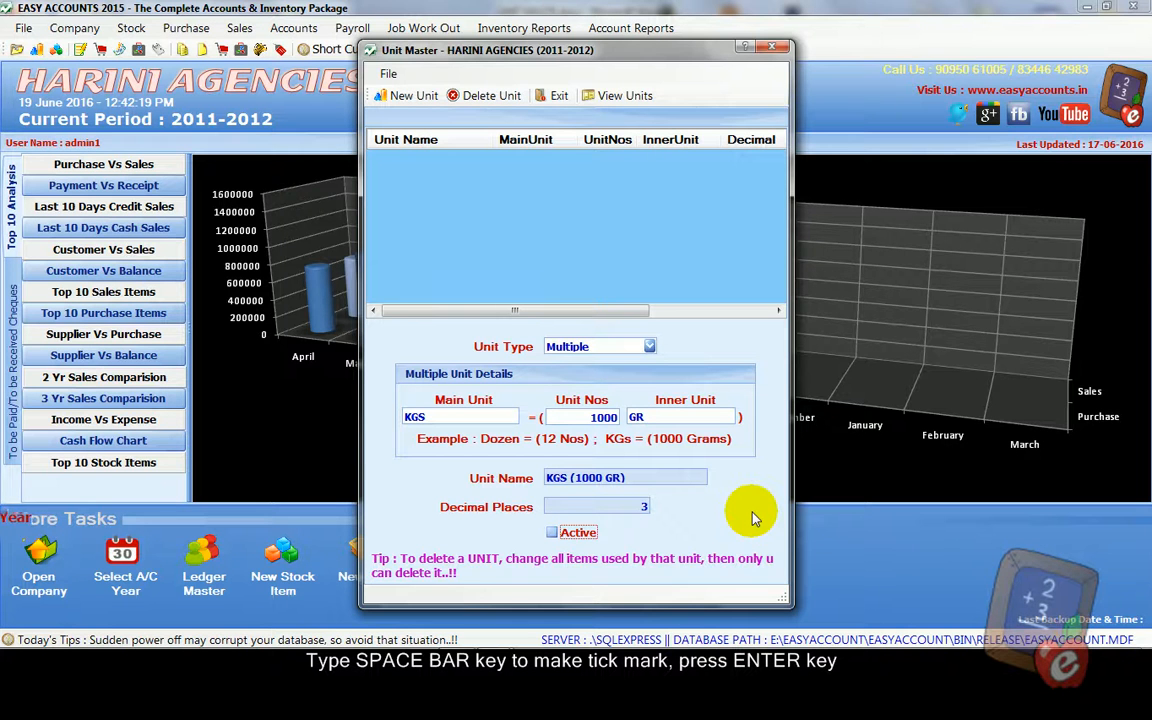
Step: Mark the KGS unit active and confirm its save, clearing the form
click(552, 532)
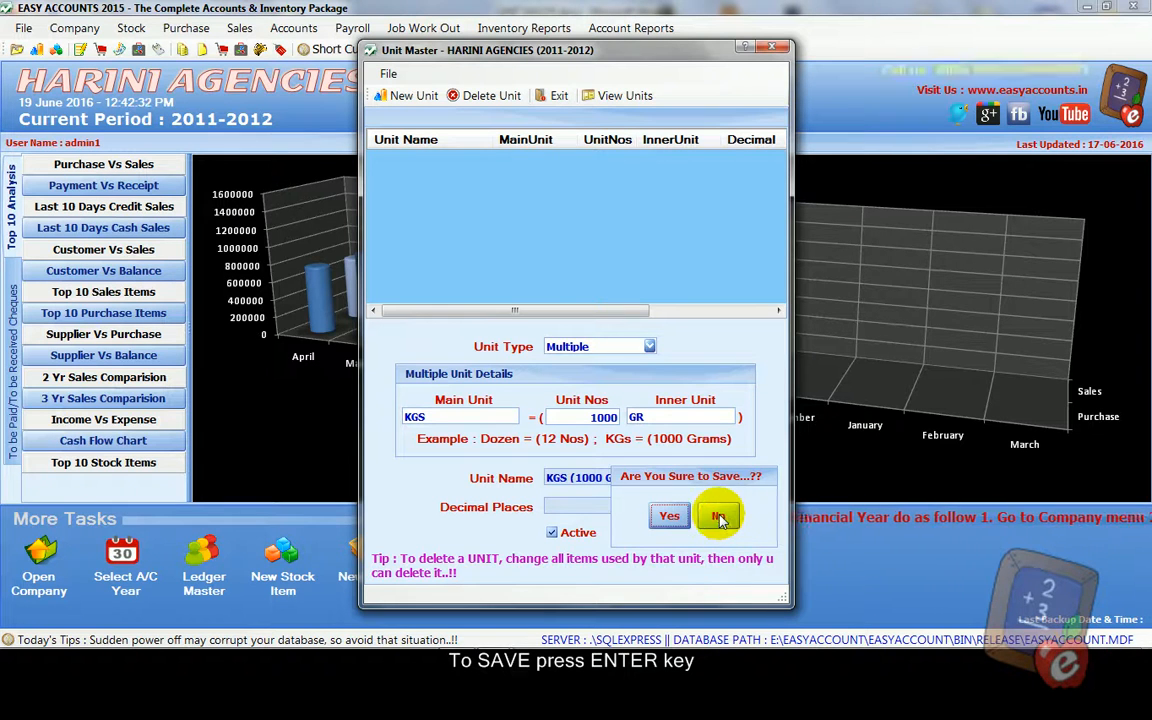
mouse_move(764, 496)
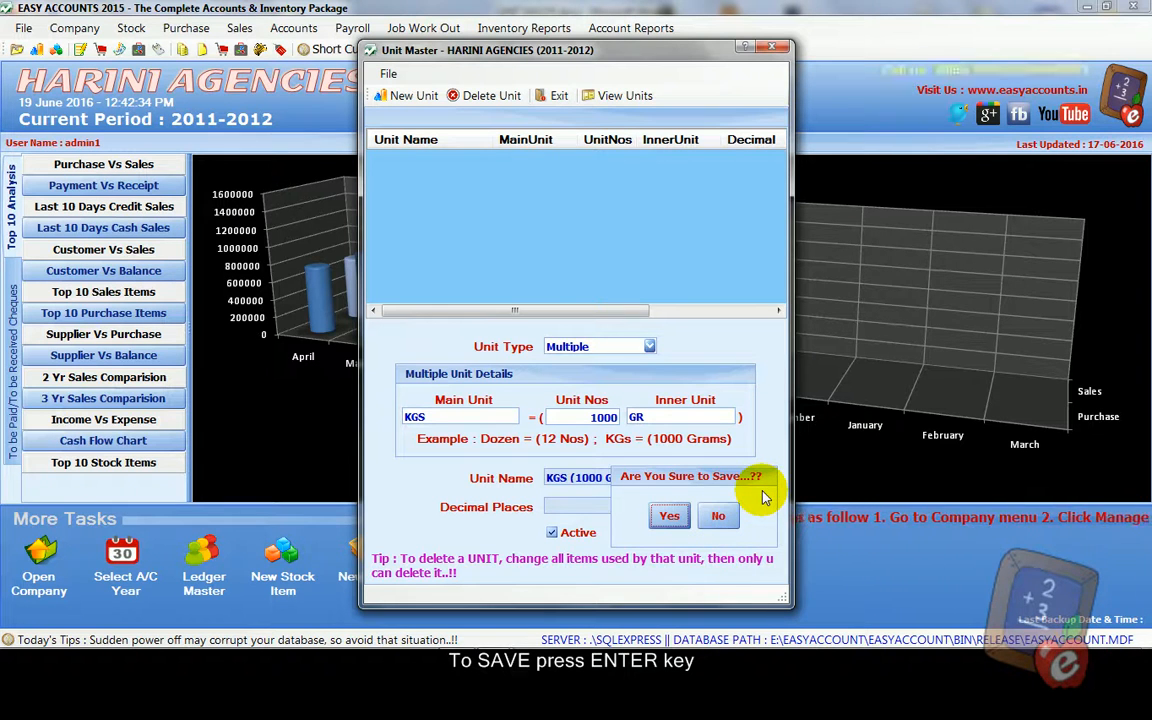
click(668, 516)
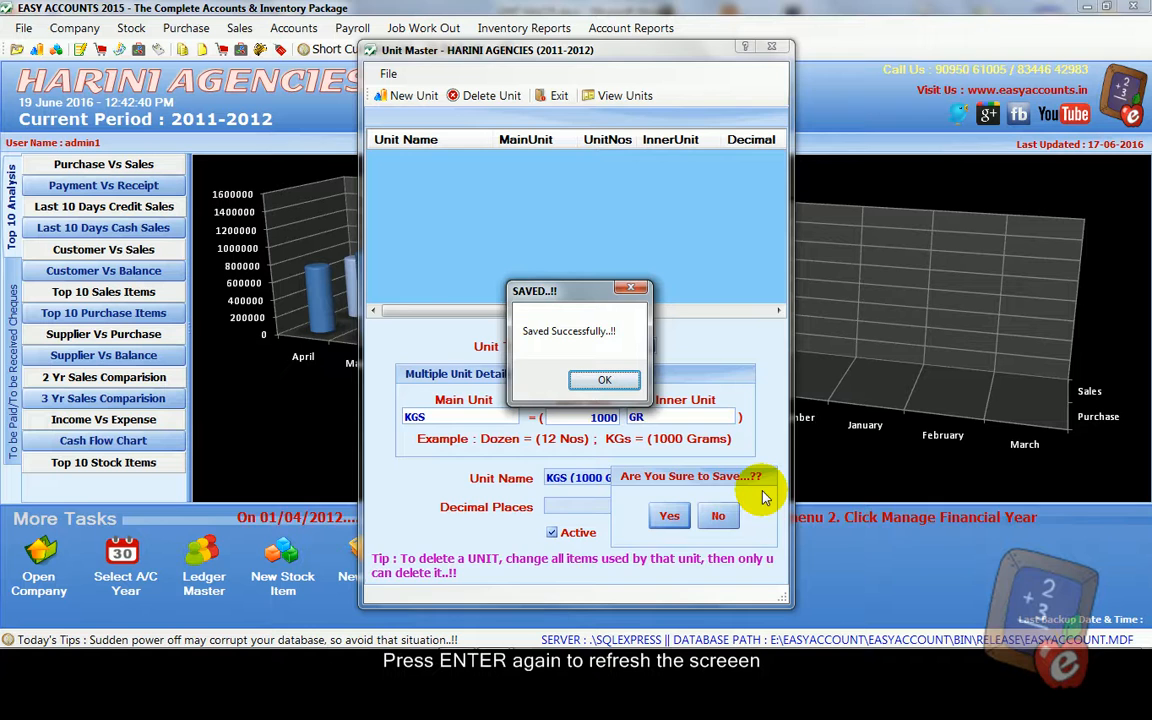
click(604, 380)
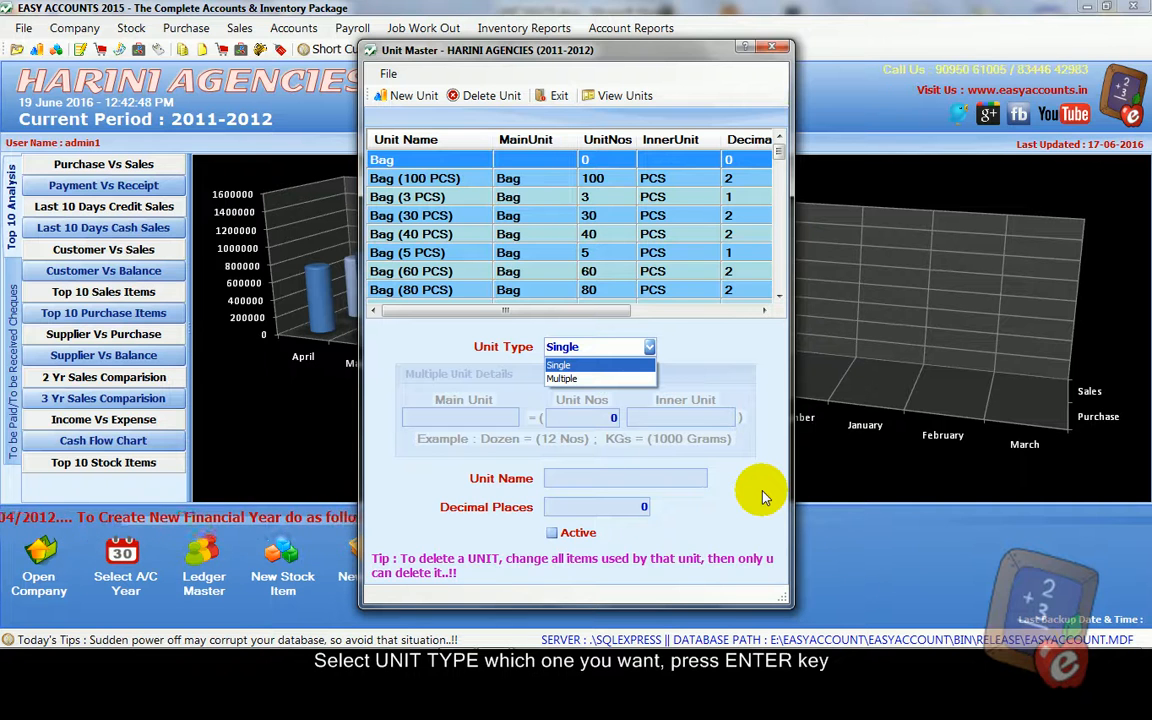
Step: Define multiple unit LTR as 1000 ML with 3 decimal places, marked active
click(560, 378)
text(LTR)
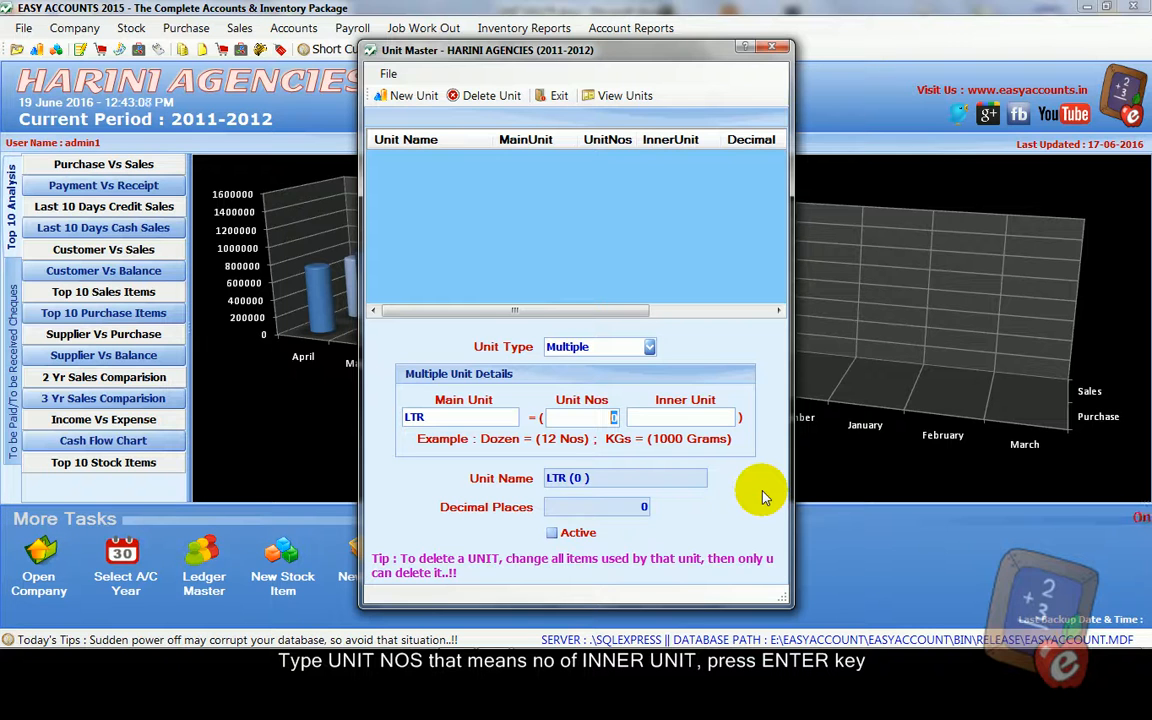
text(1)
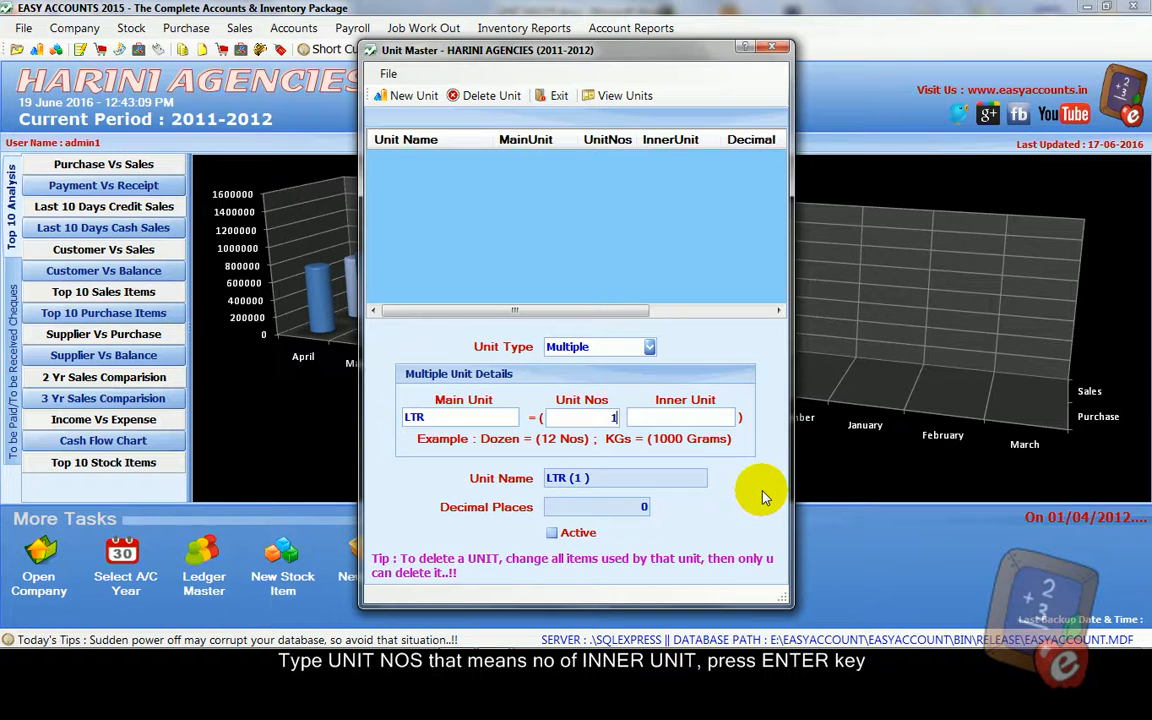
text(1000)
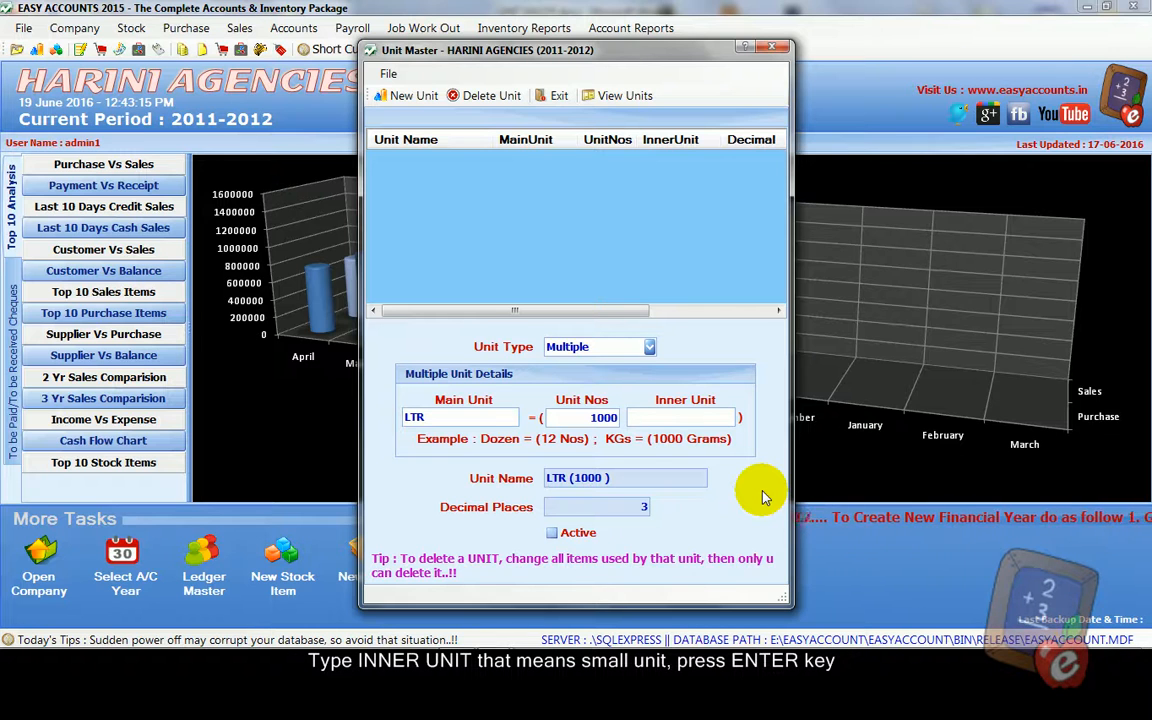
text(ML)
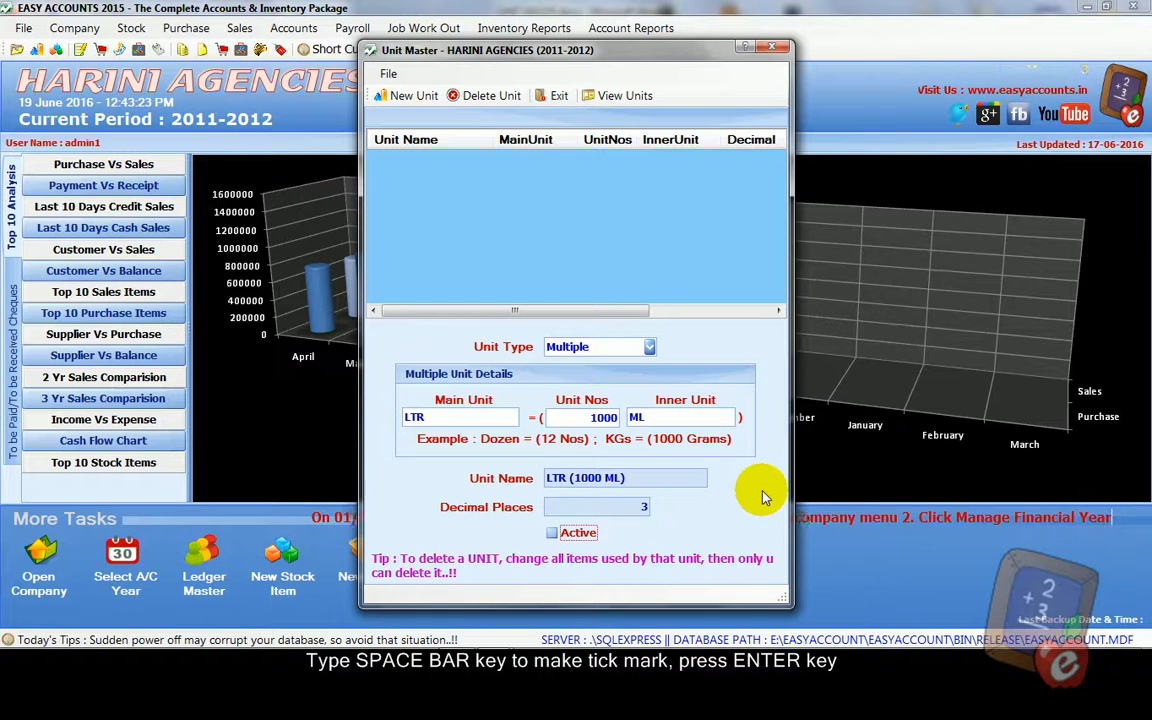
click(552, 532)
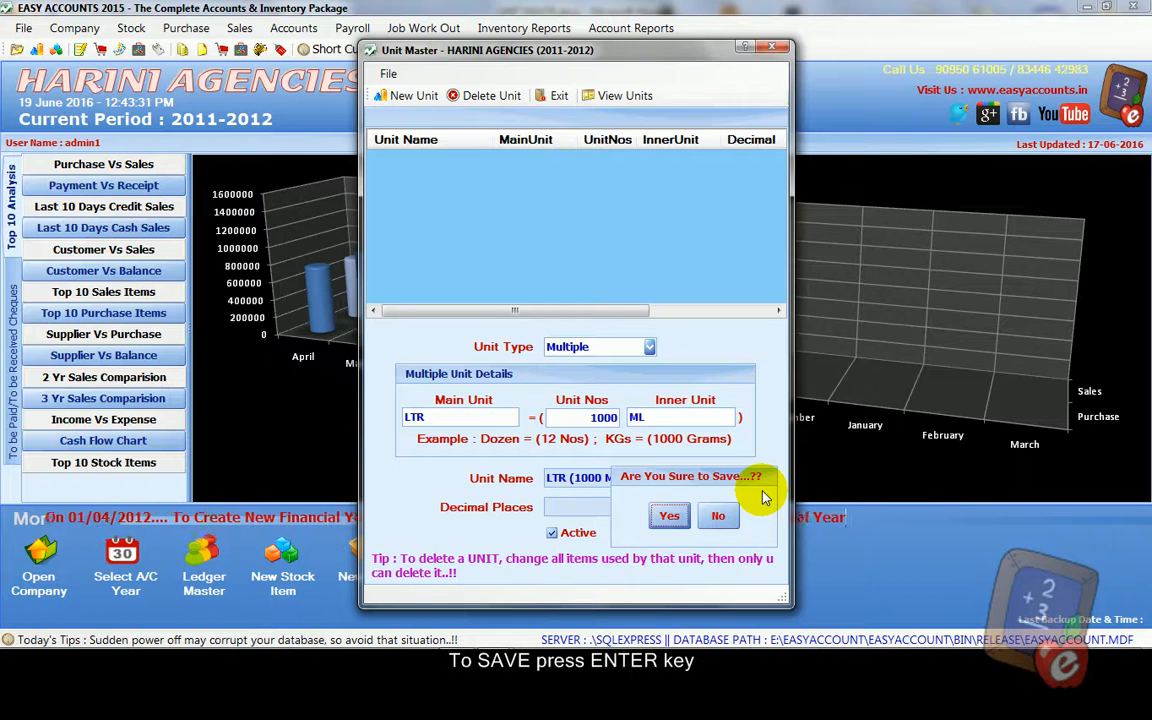
Step: Confirm saving the LTR (1000 ML) unit and dismiss the success message
click(668, 516)
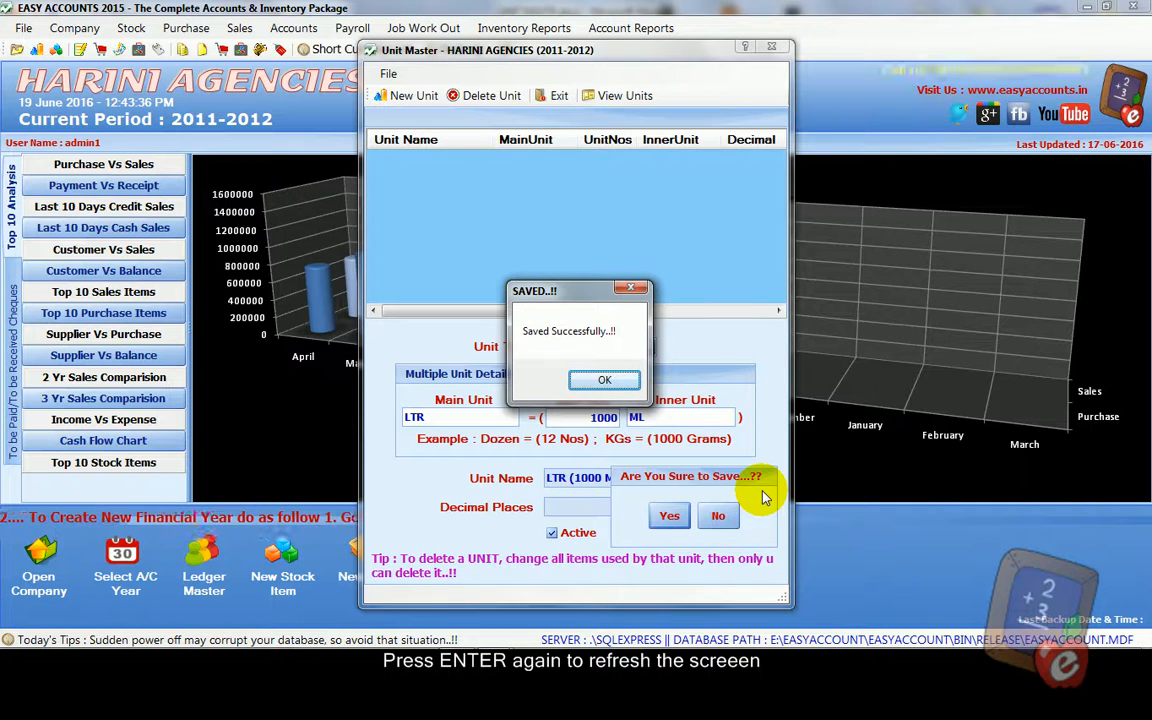
click(604, 380)
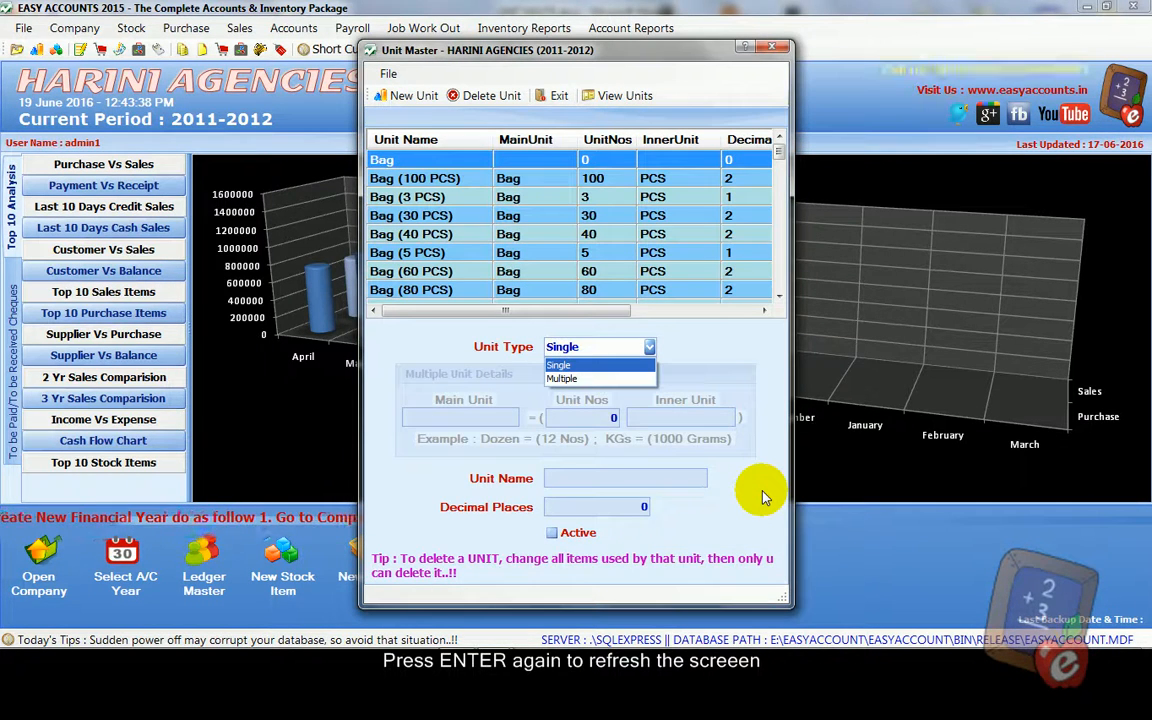
Step: Create and save multiple unit DOZEN equal to 12 PCS with 2 decimal places
click(560, 378)
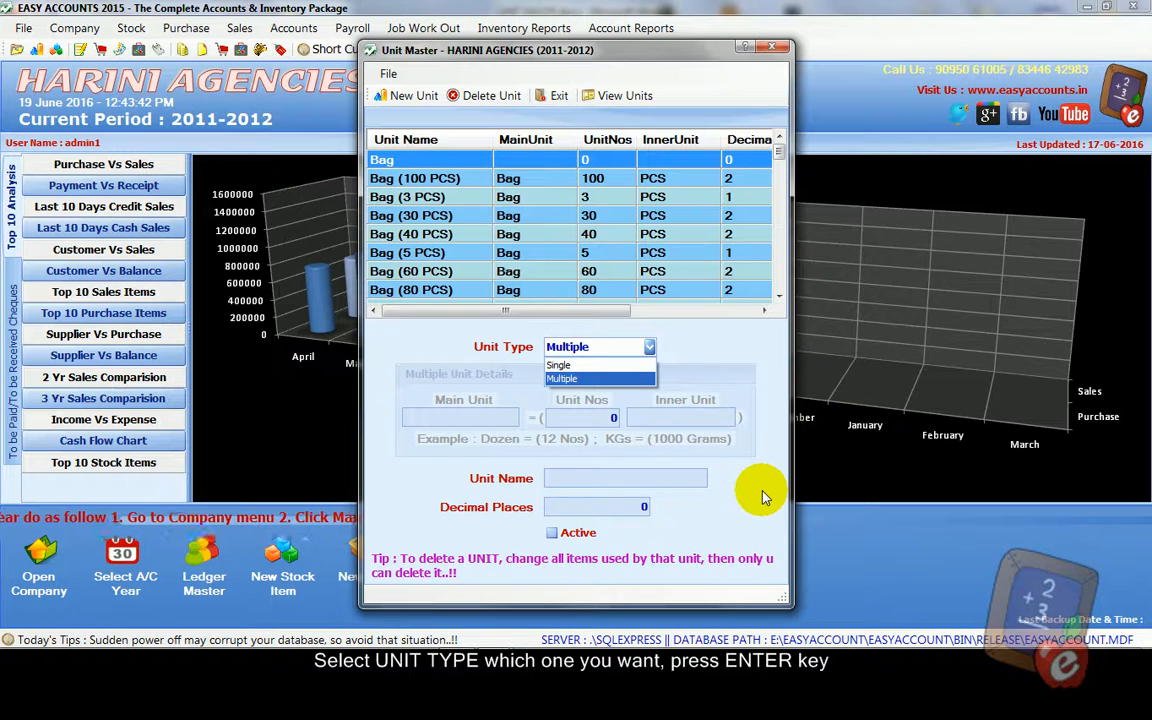
click(562, 378)
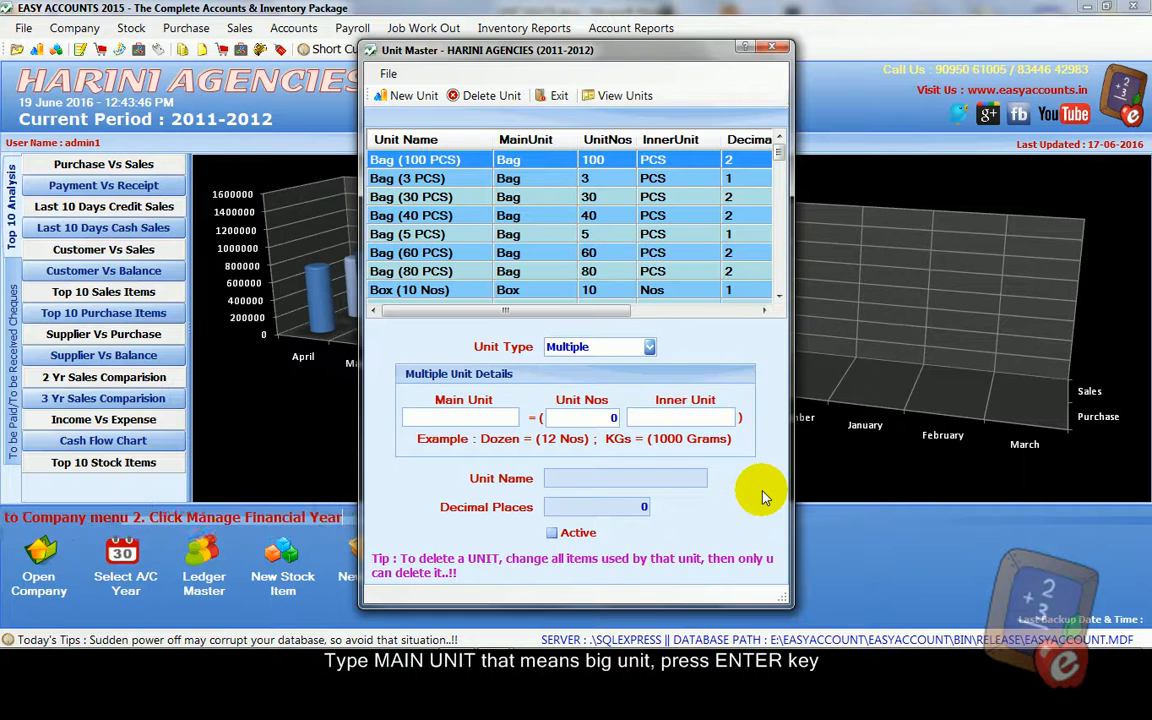
text(DOZEN)
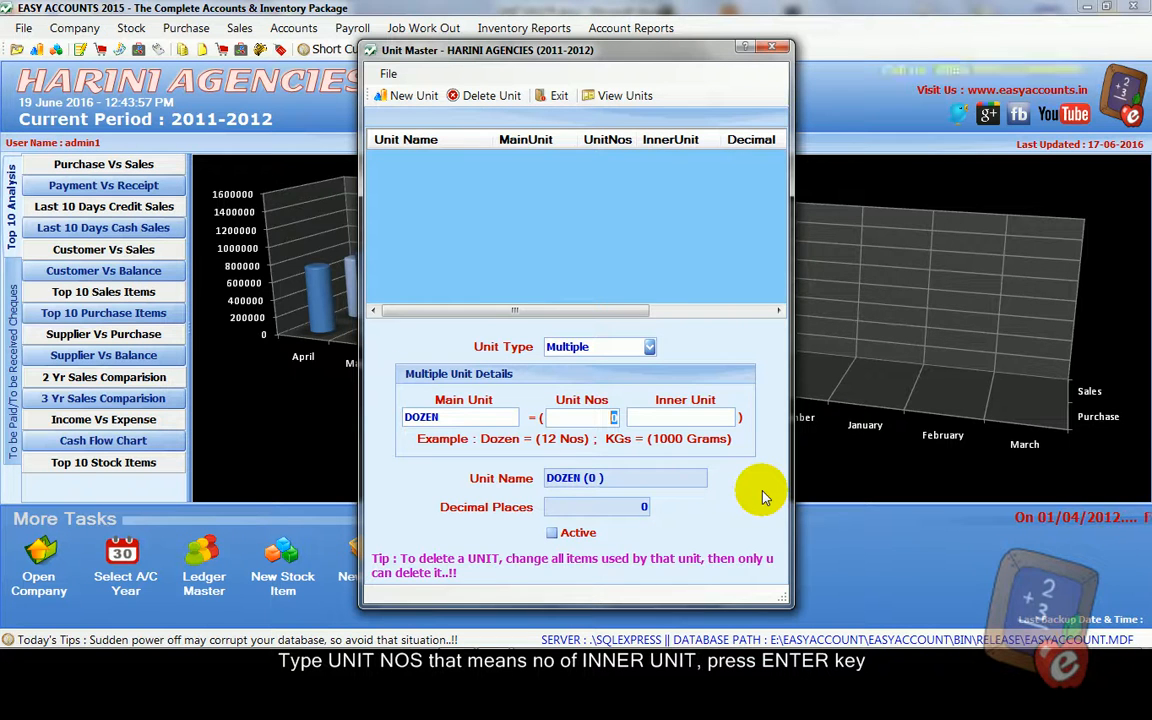
text(12)
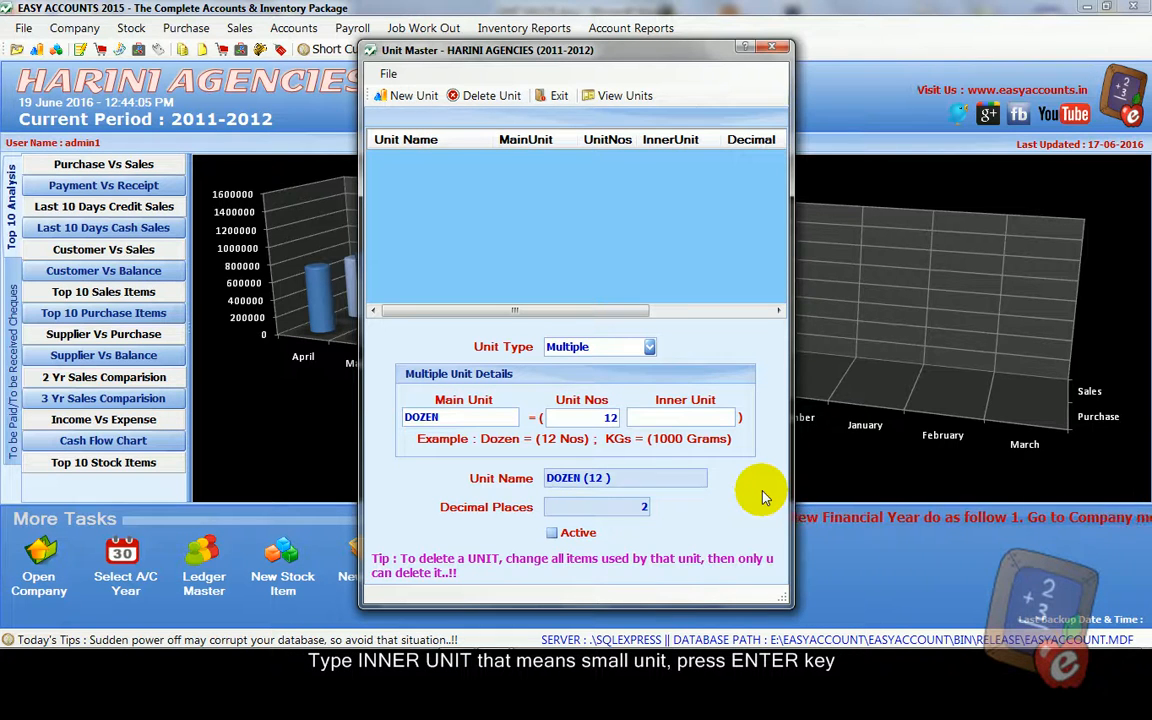
text(PC)
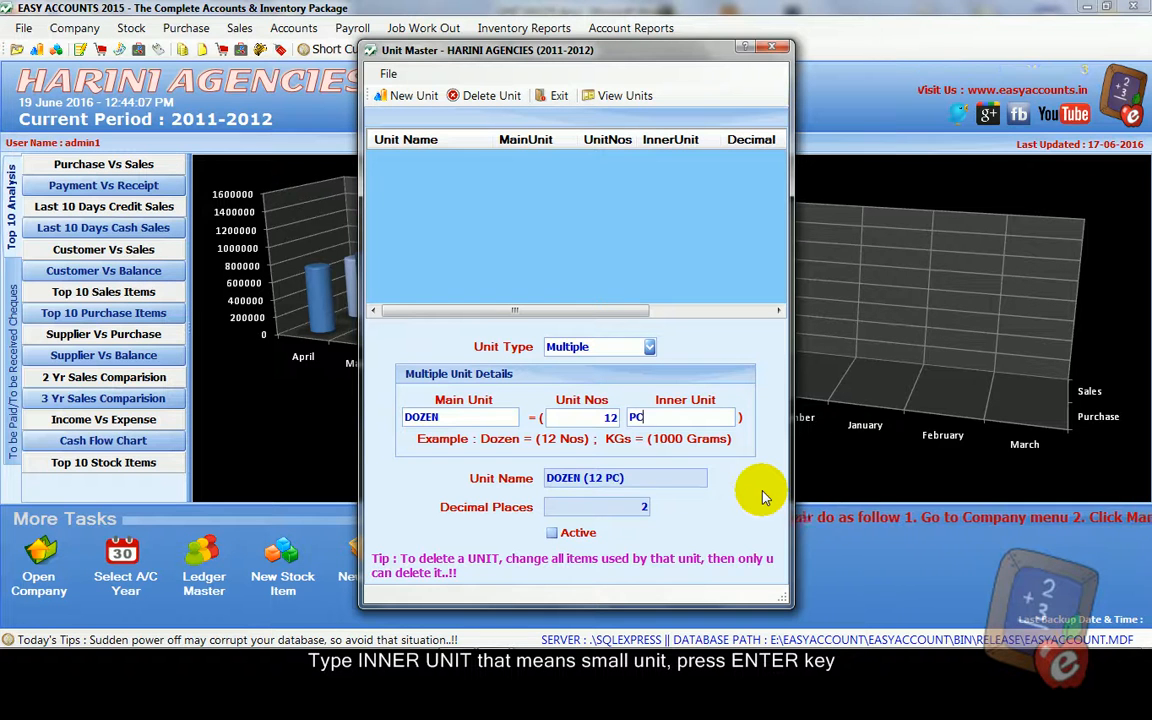
text(S)
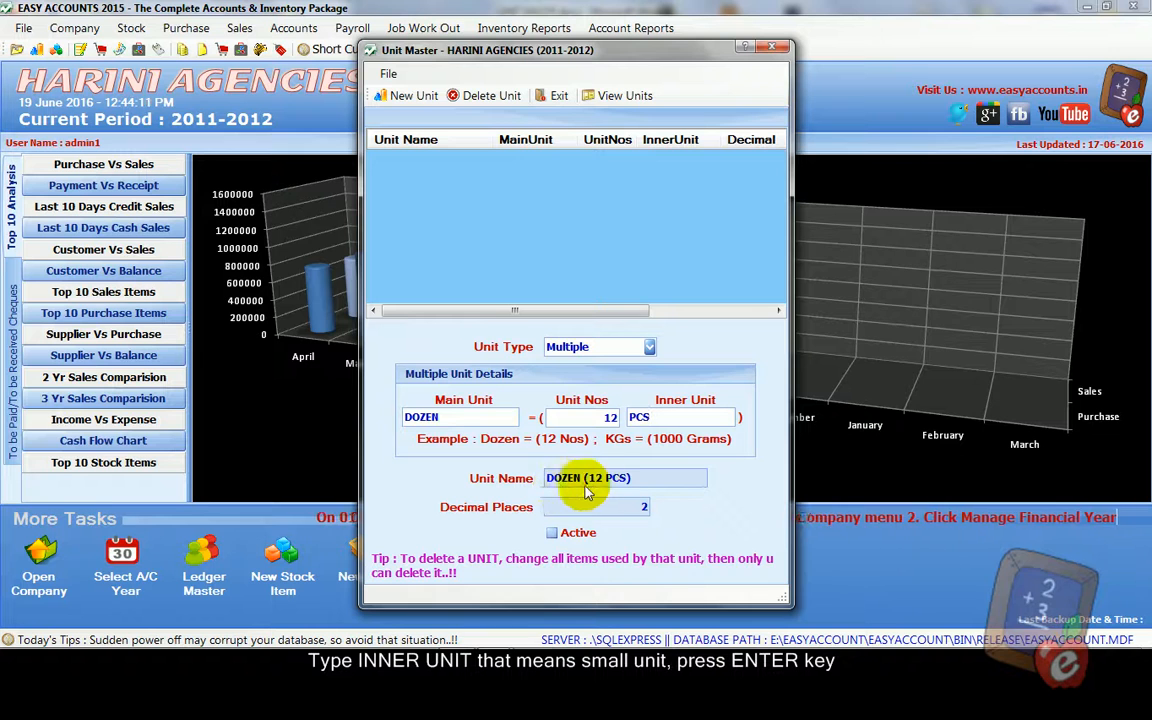
mouse_move(670, 490)
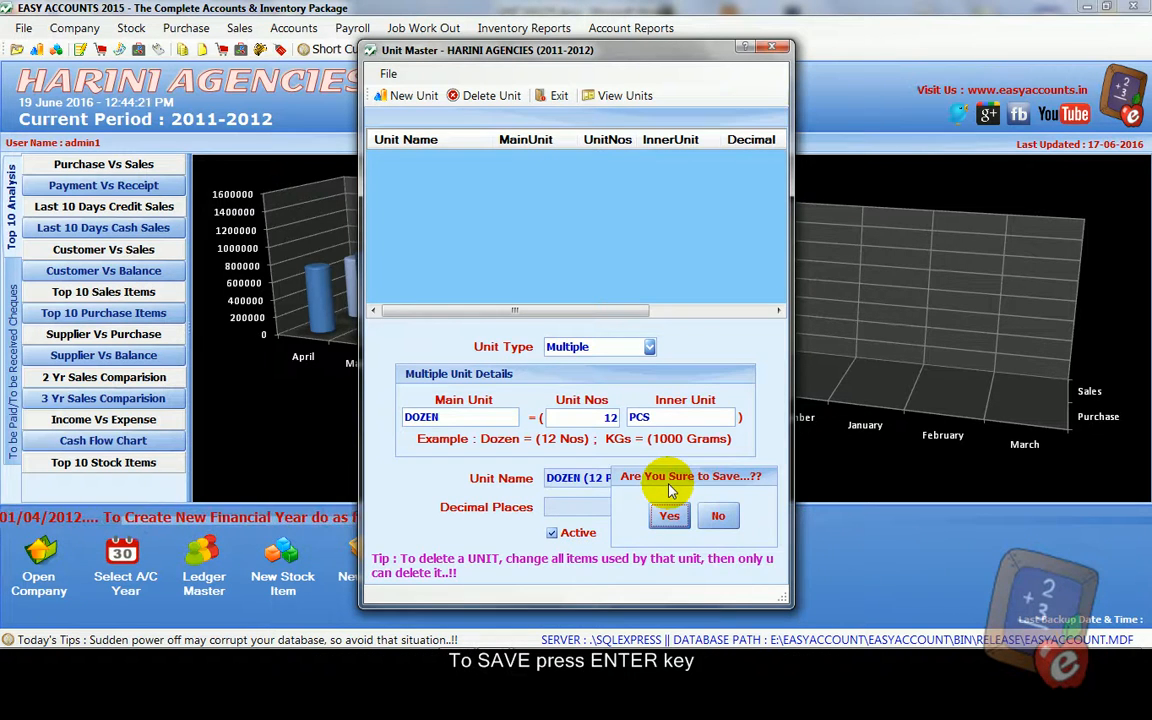
click(668, 516)
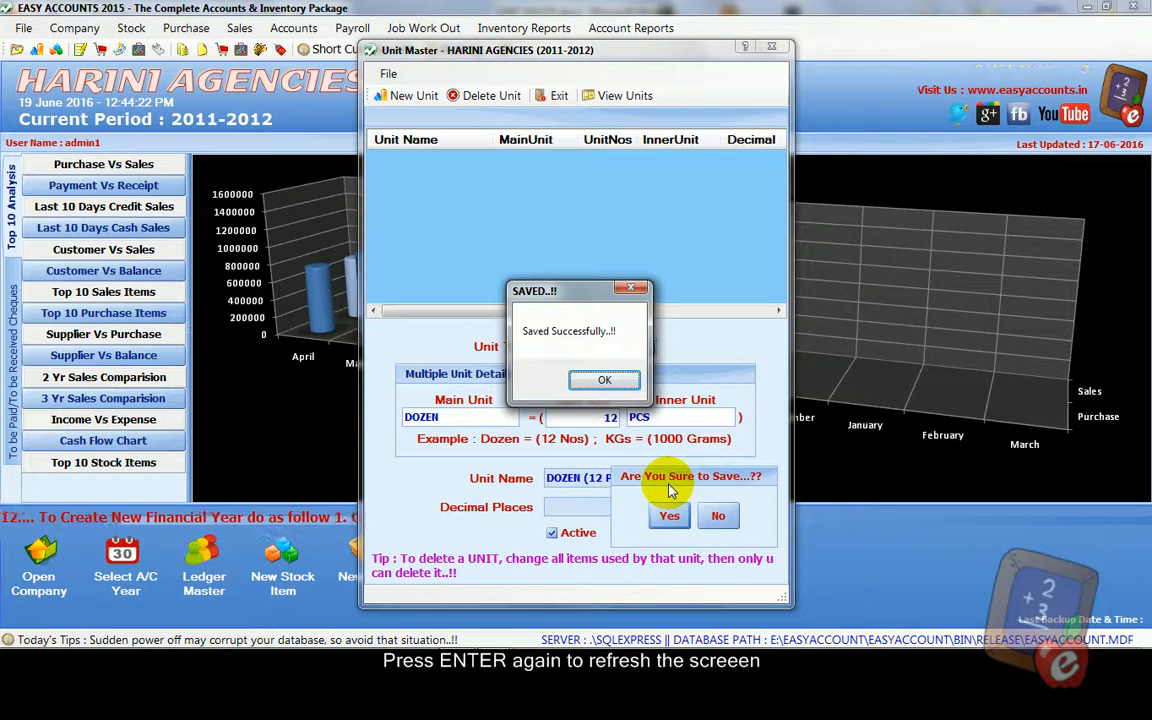
click(604, 380)
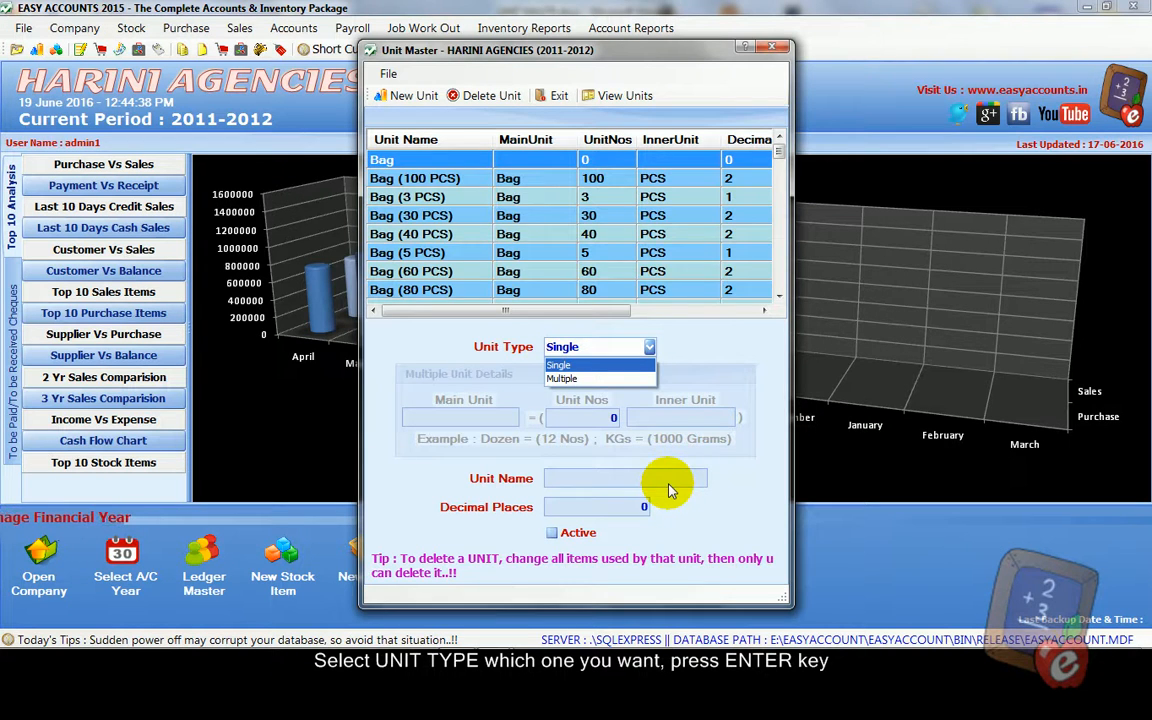
Step: Create and save a single unit POCKET, marked active
click(560, 364)
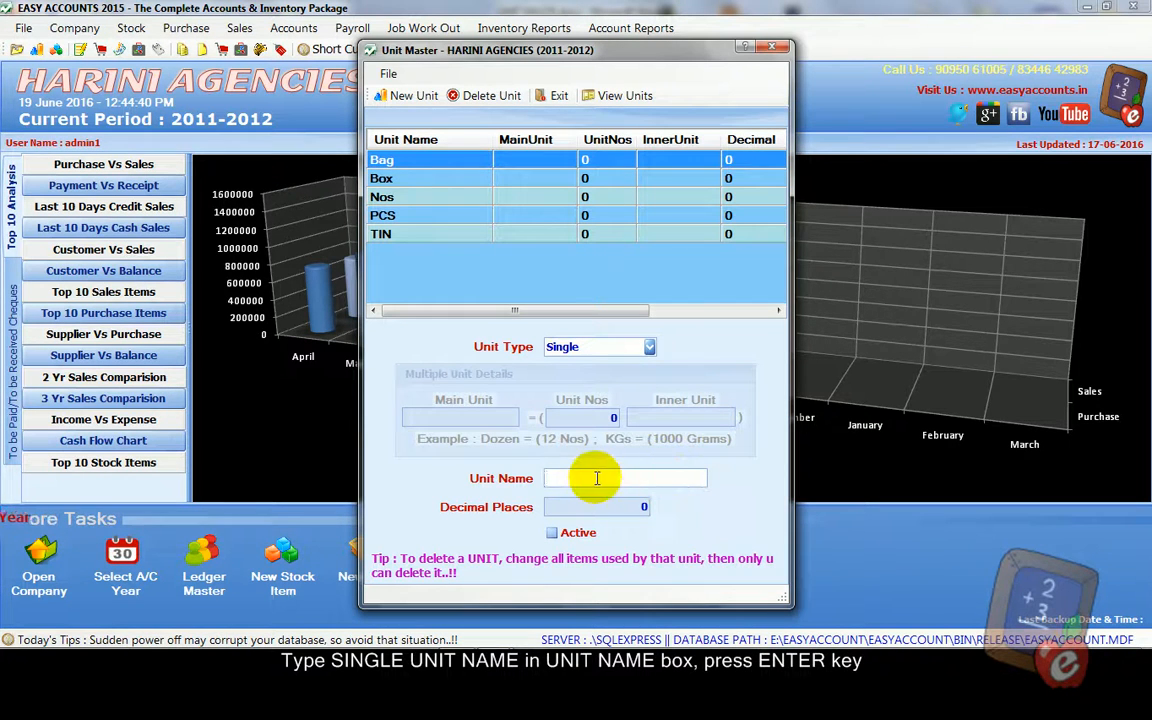
text(P)
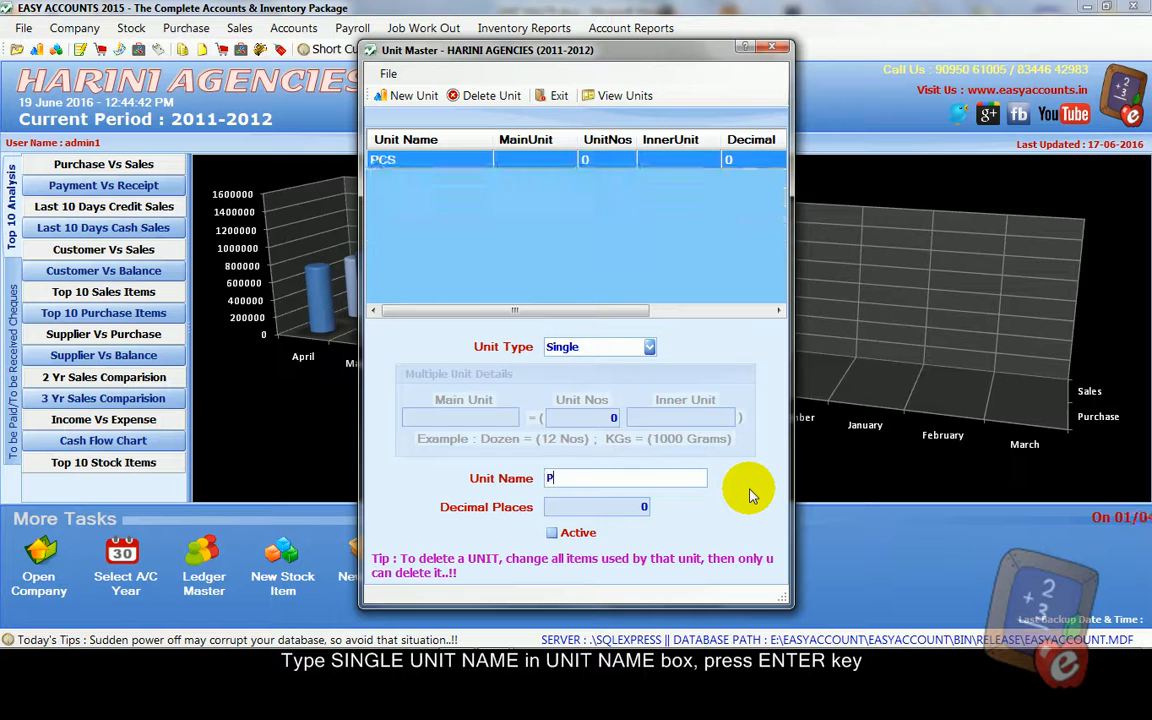
text(OCKE)
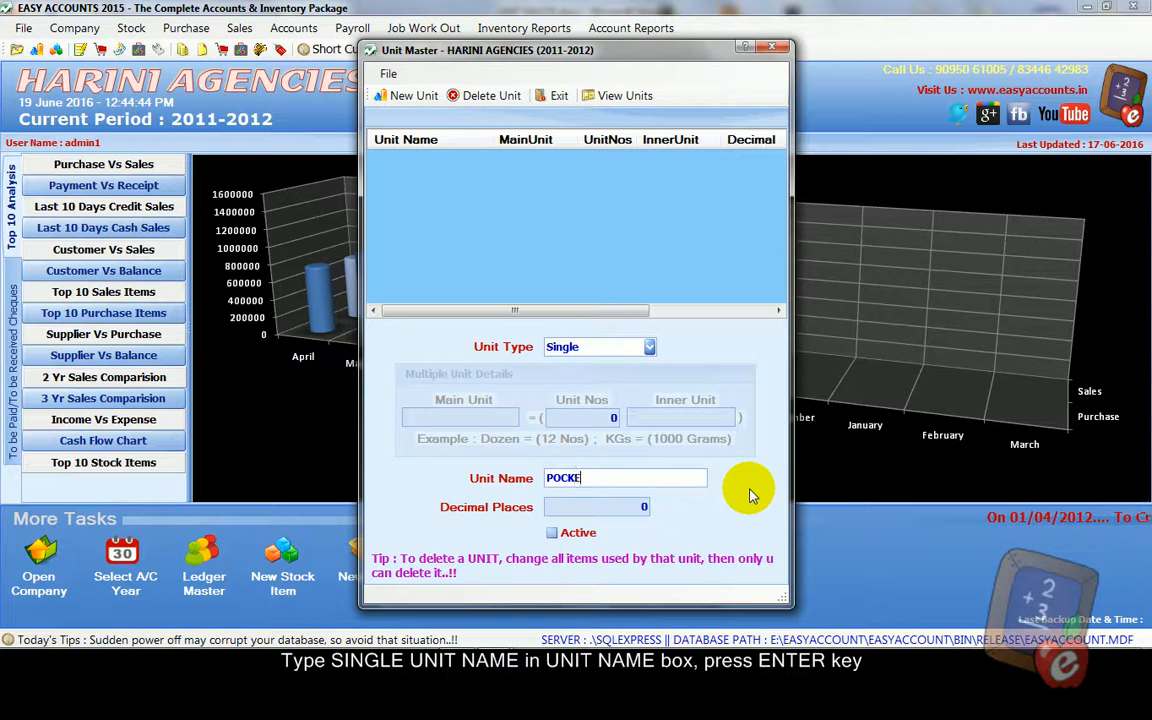
text(T)
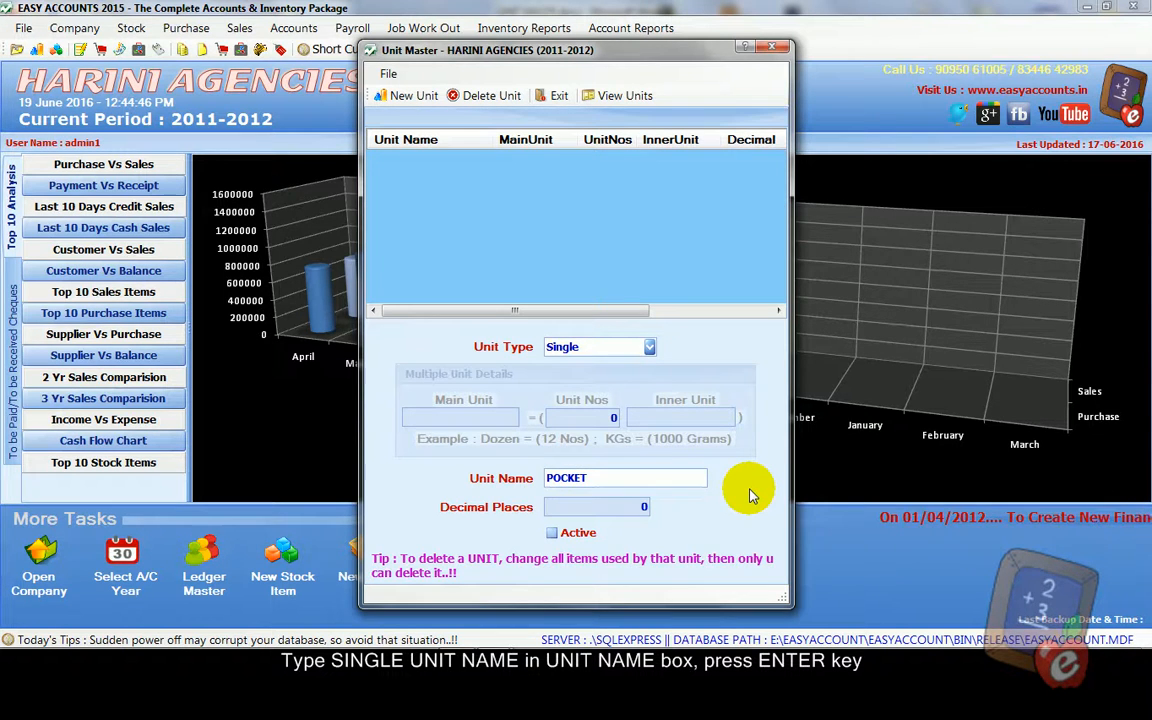
click(552, 532)
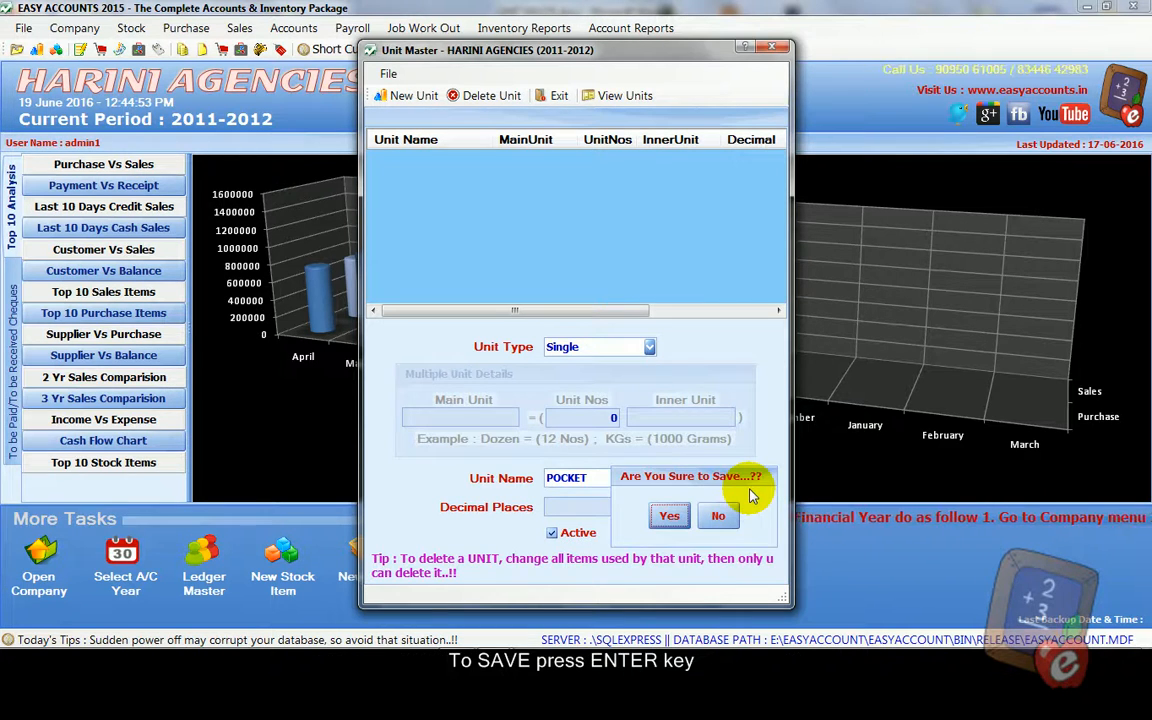
click(668, 516)
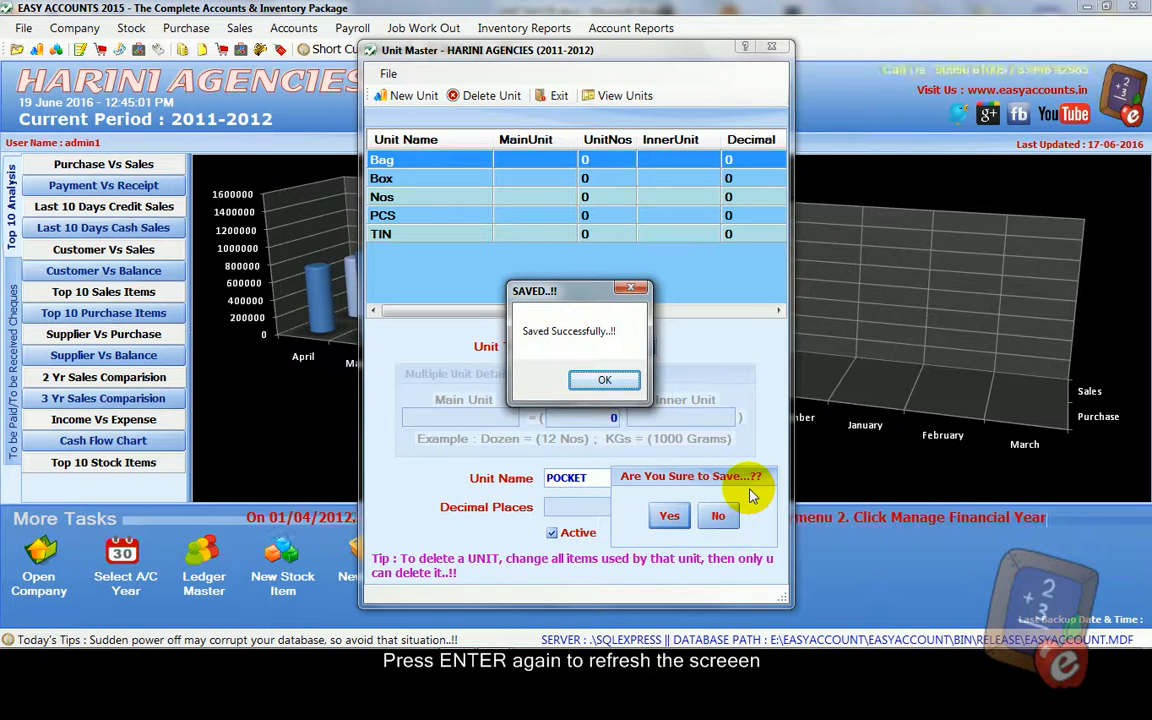
click(604, 380)
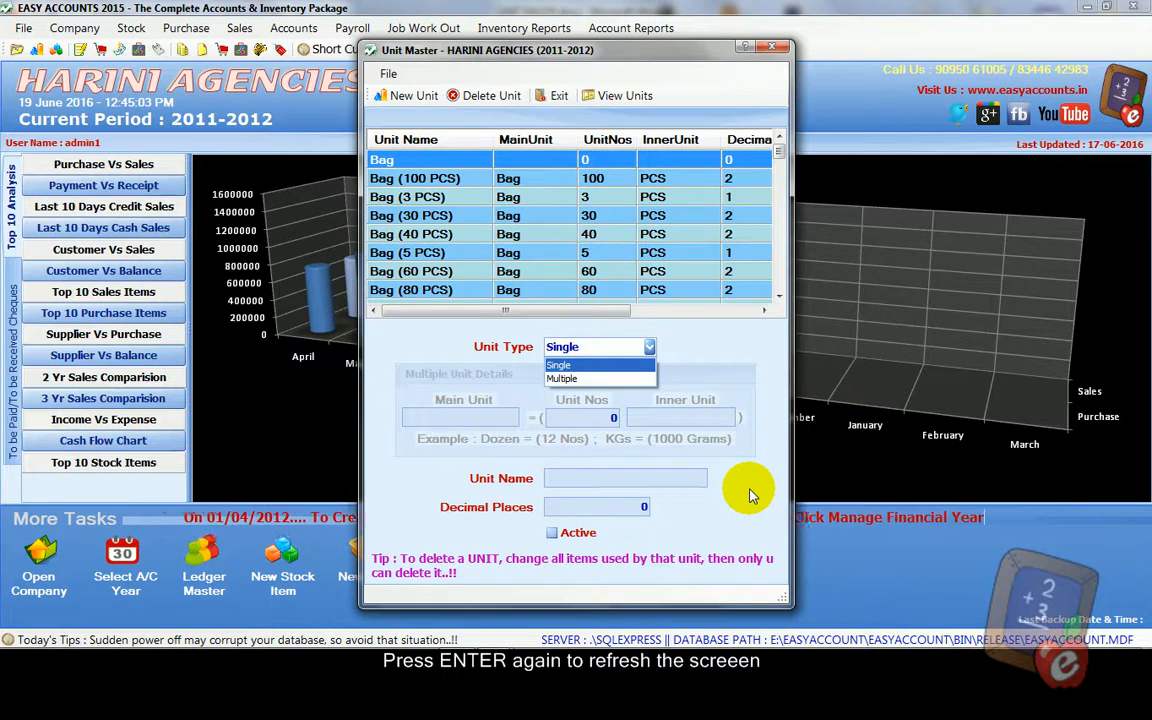
mouse_move(744, 340)
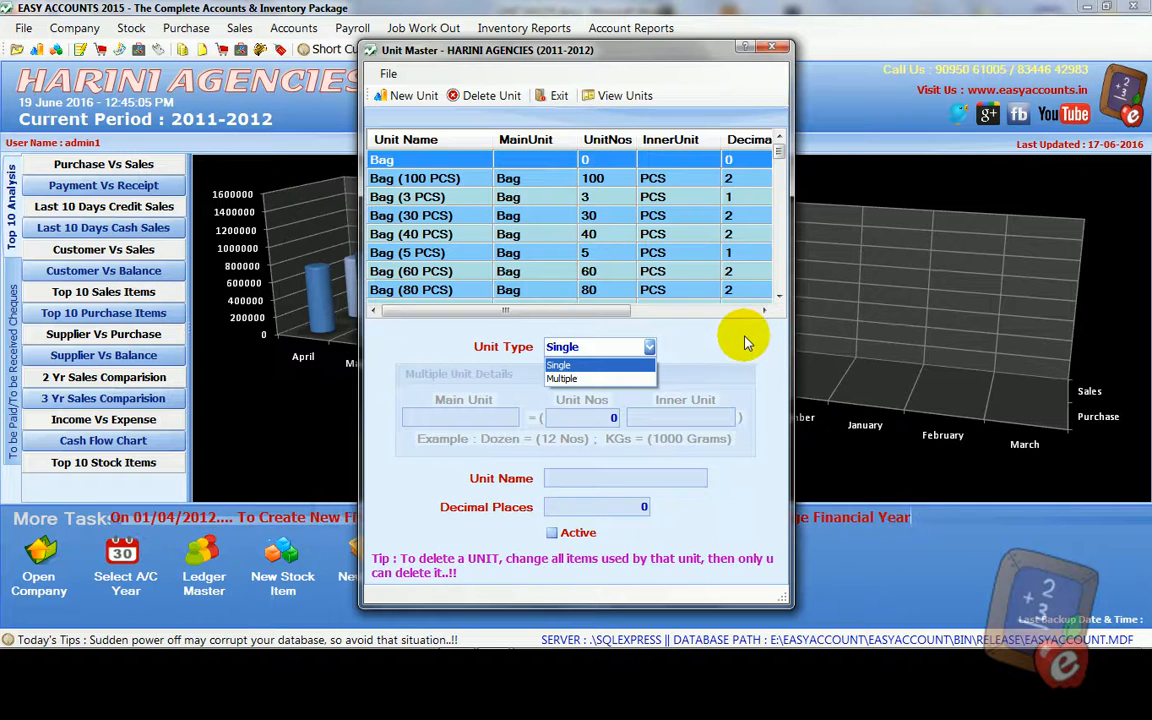
mouse_move(764, 8)
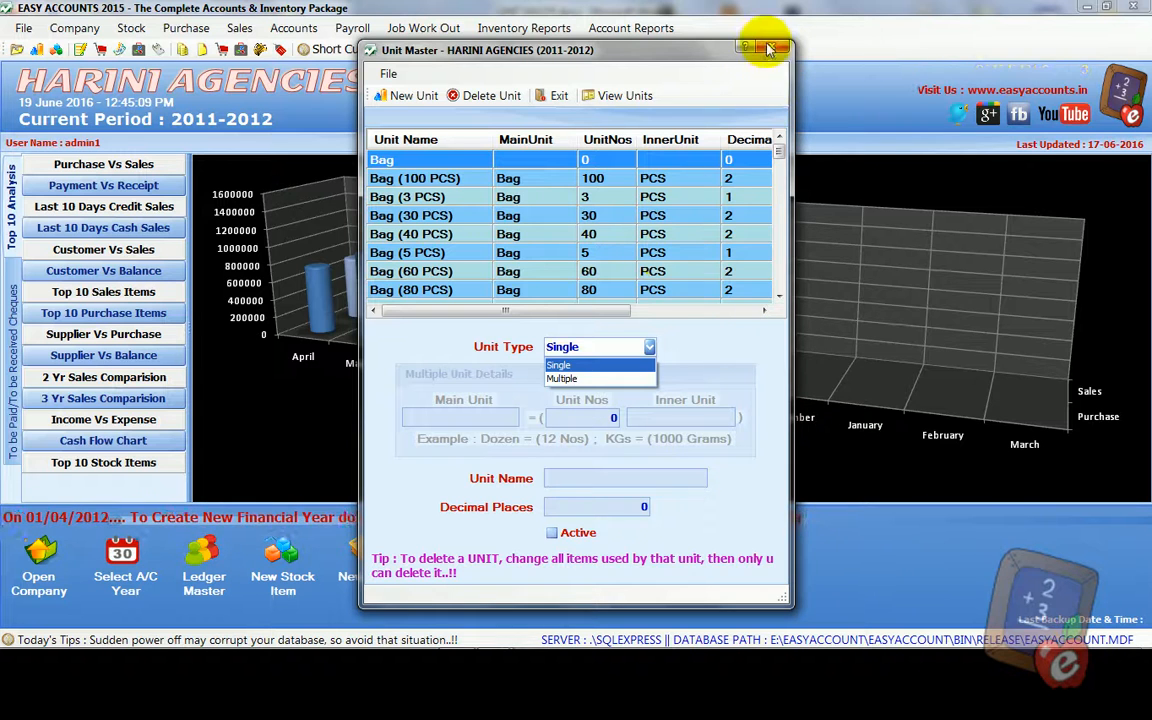
Step: Close Unit Master and open the Item Master form from the Stock menu
click(770, 48)
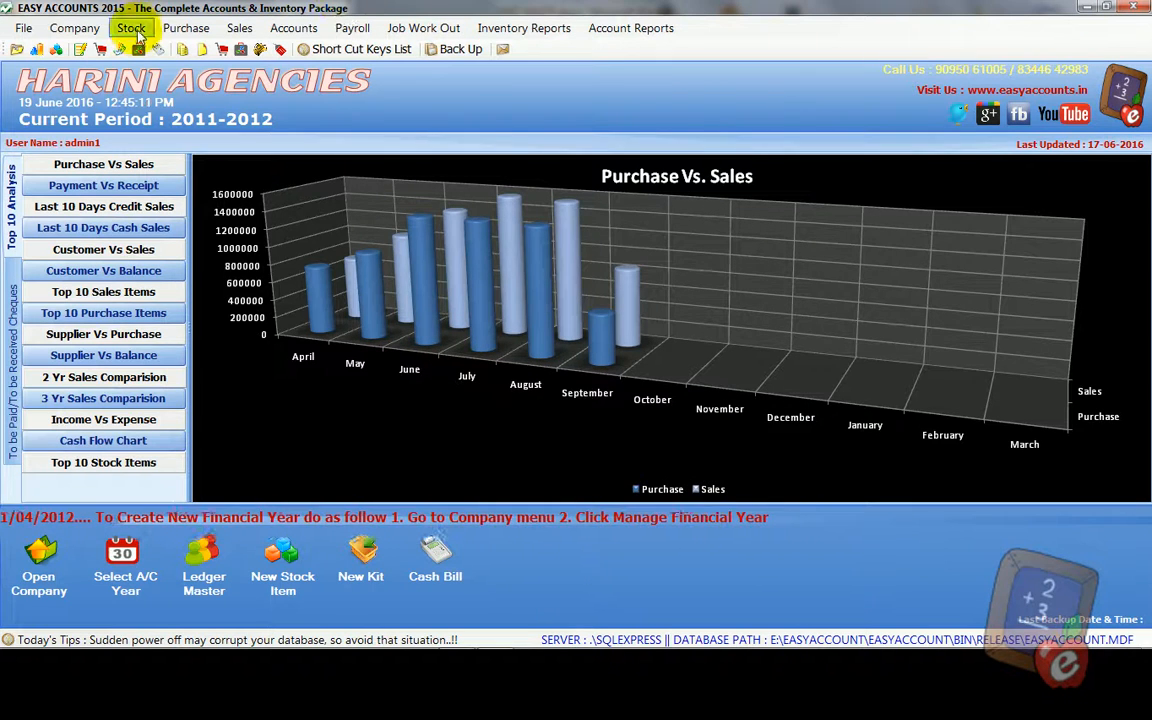
click(132, 28)
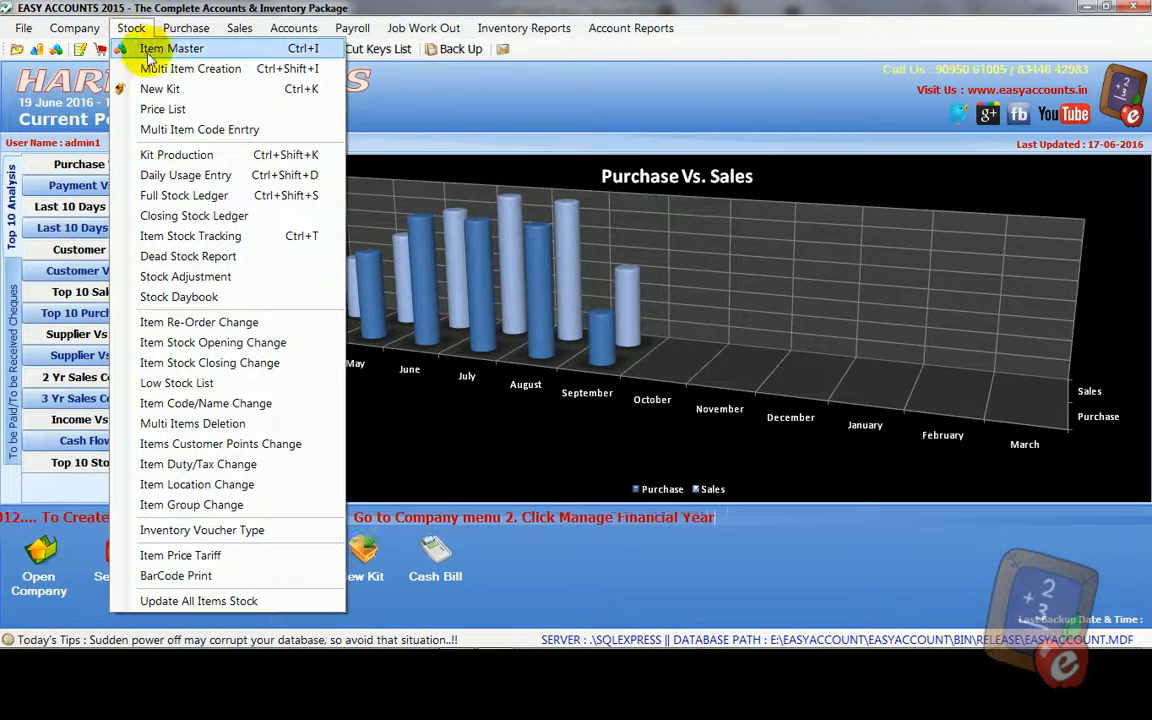
mouse_move(172, 48)
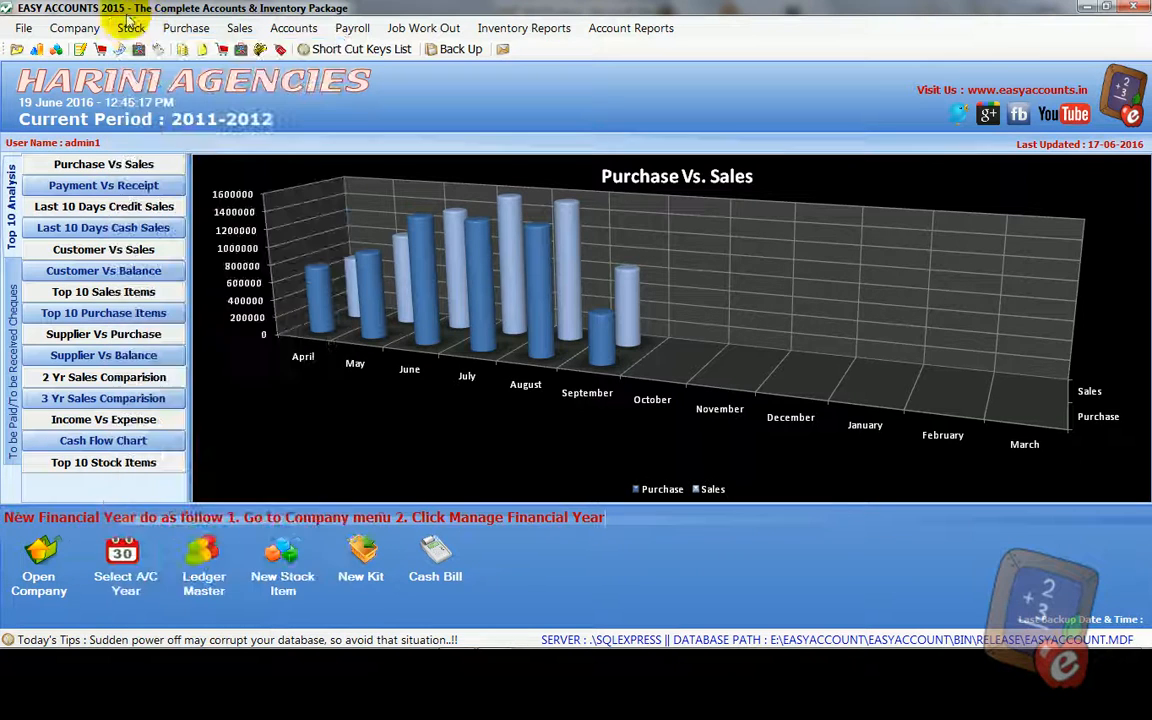
click(132, 28)
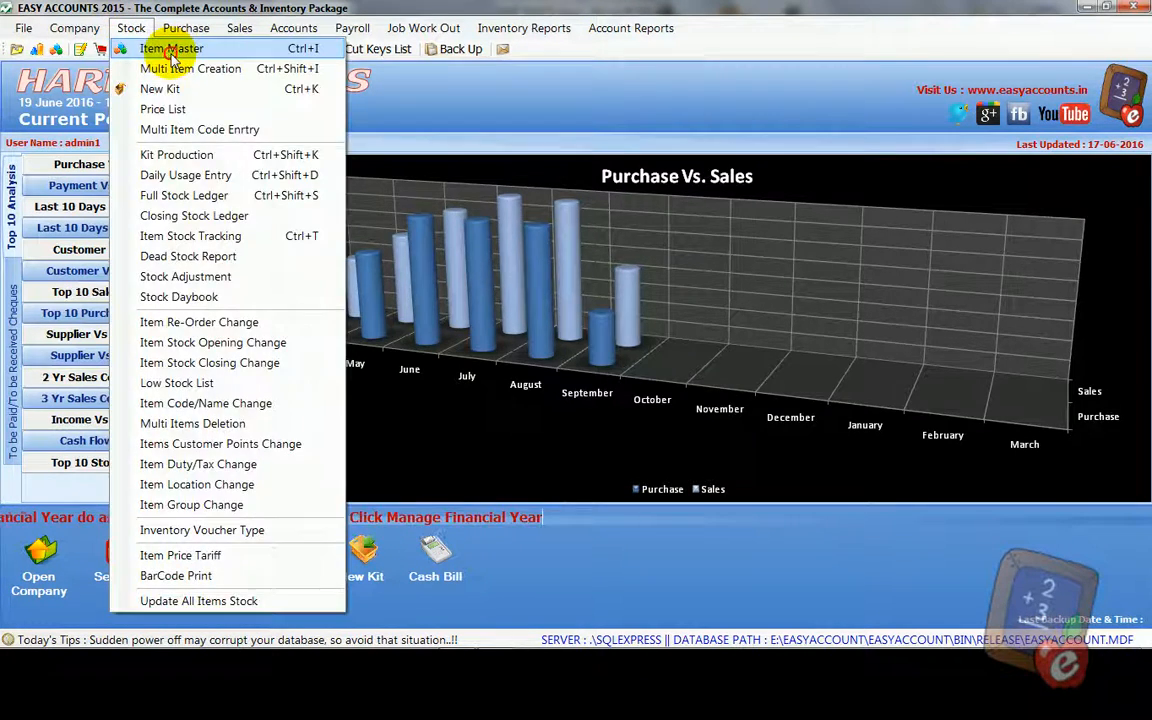
click(172, 48)
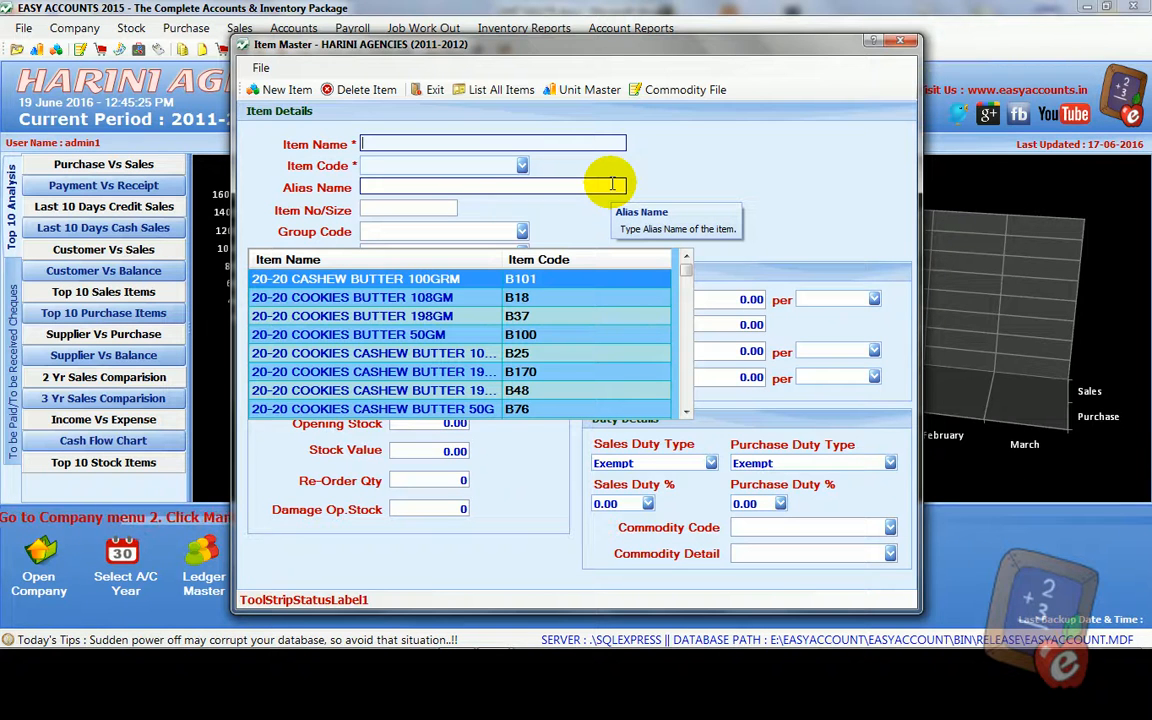
Step: Create and save item RICE measured in KGS (1000 GR)
text(RIC)
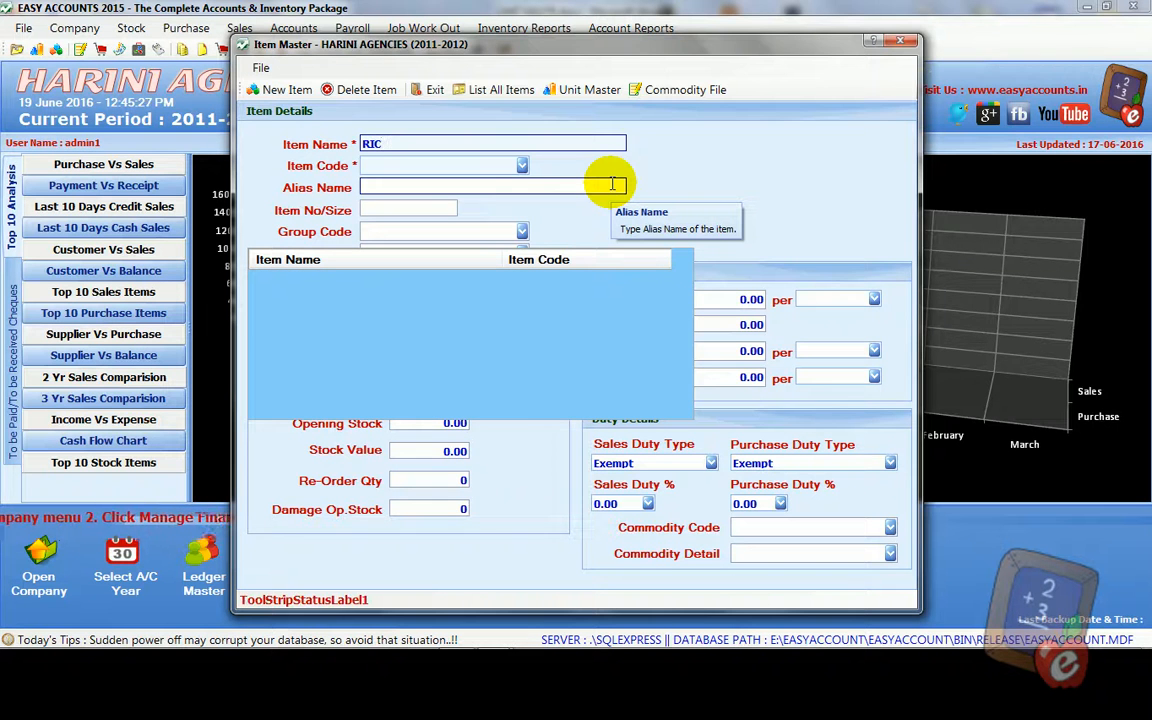
text(E)
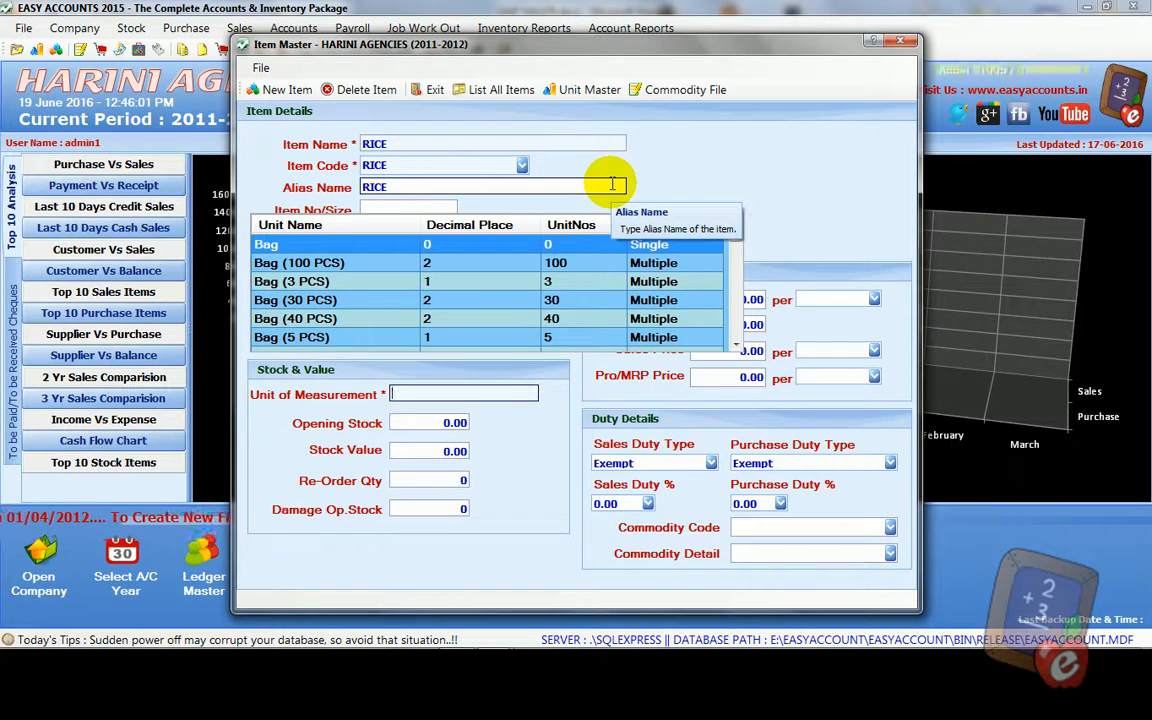
text(KGS (1000 GR)
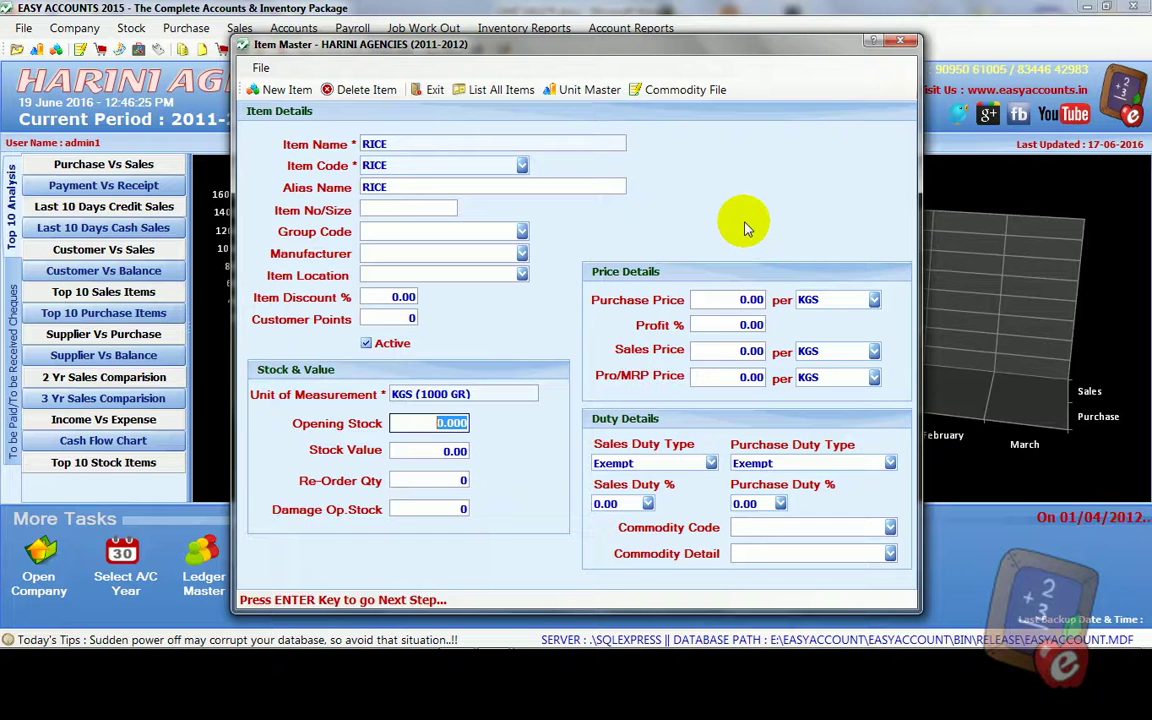
mouse_move(356, 120)
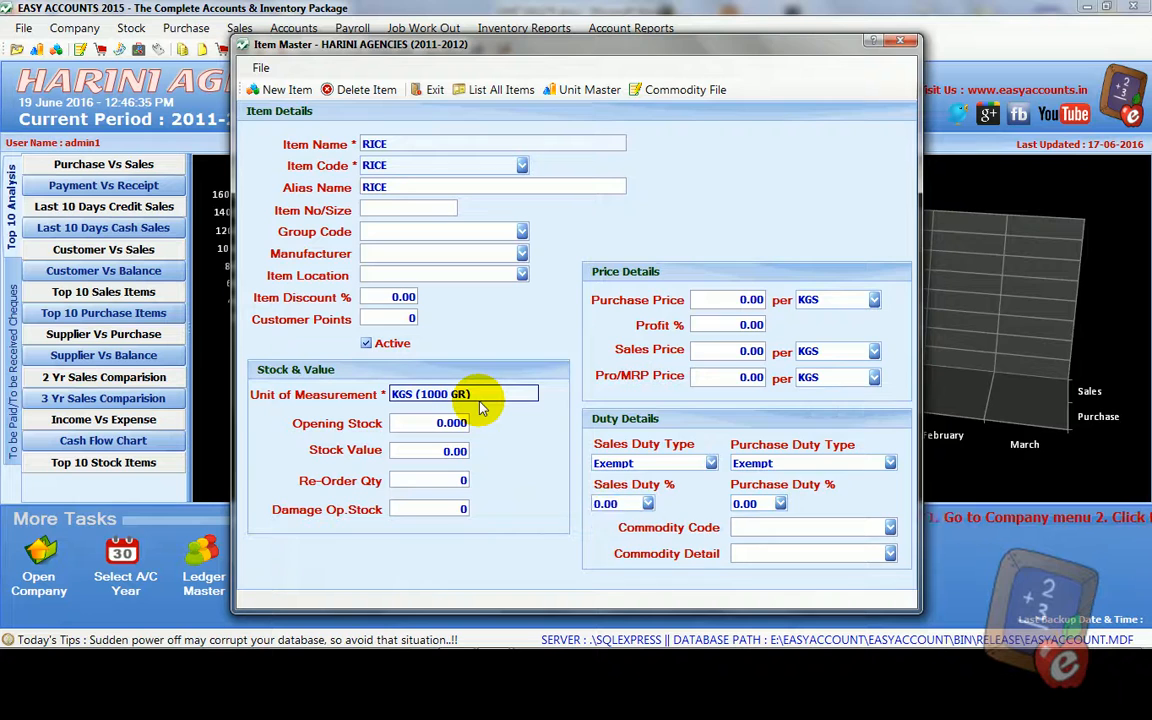
click(796, 536)
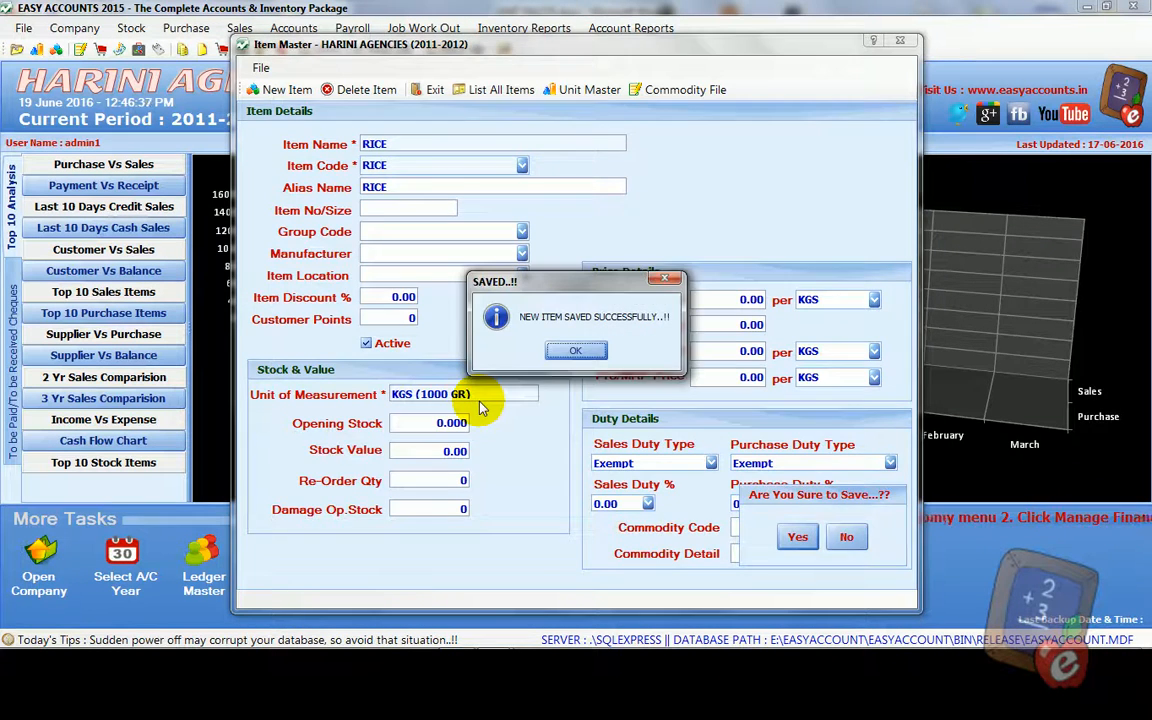
click(576, 350)
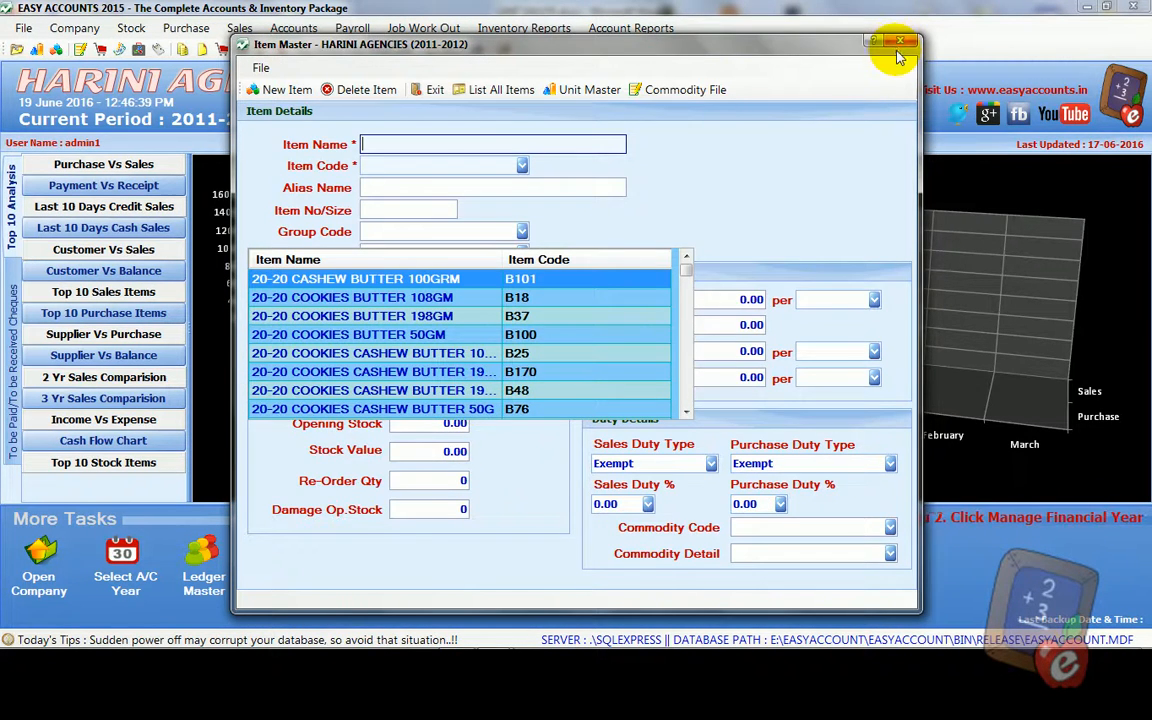
Step: Close Item Master and start a new Retail Cash Sales Bill
click(898, 42)
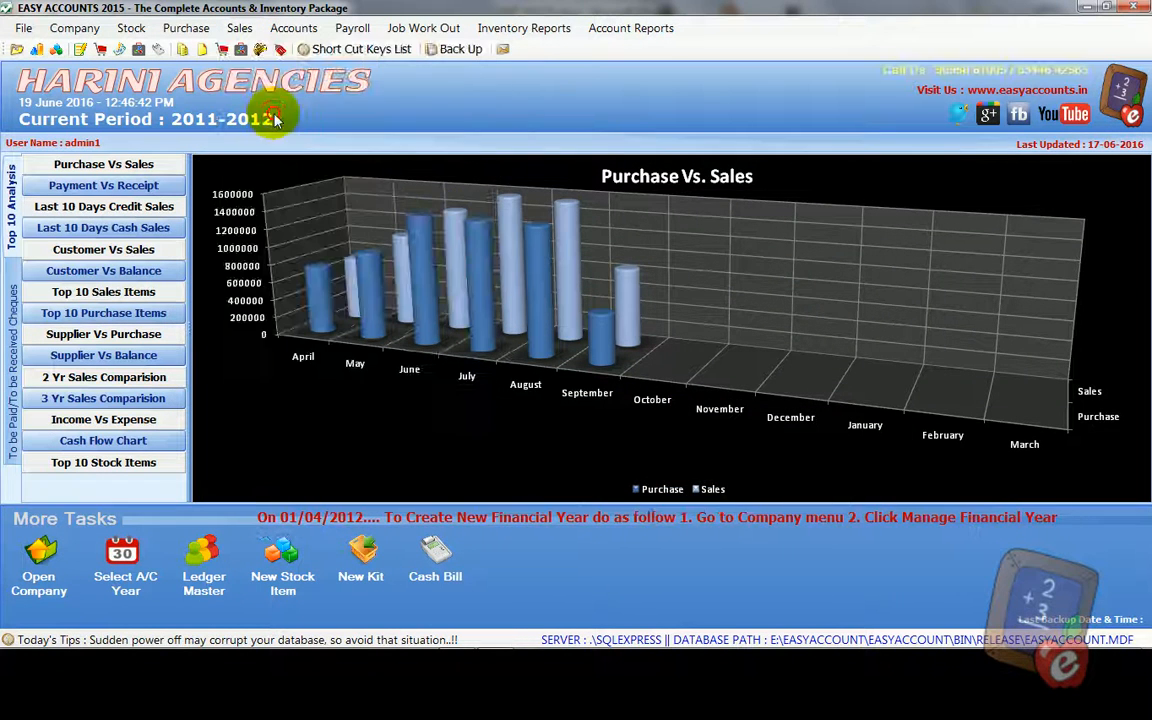
mouse_move(636, 140)
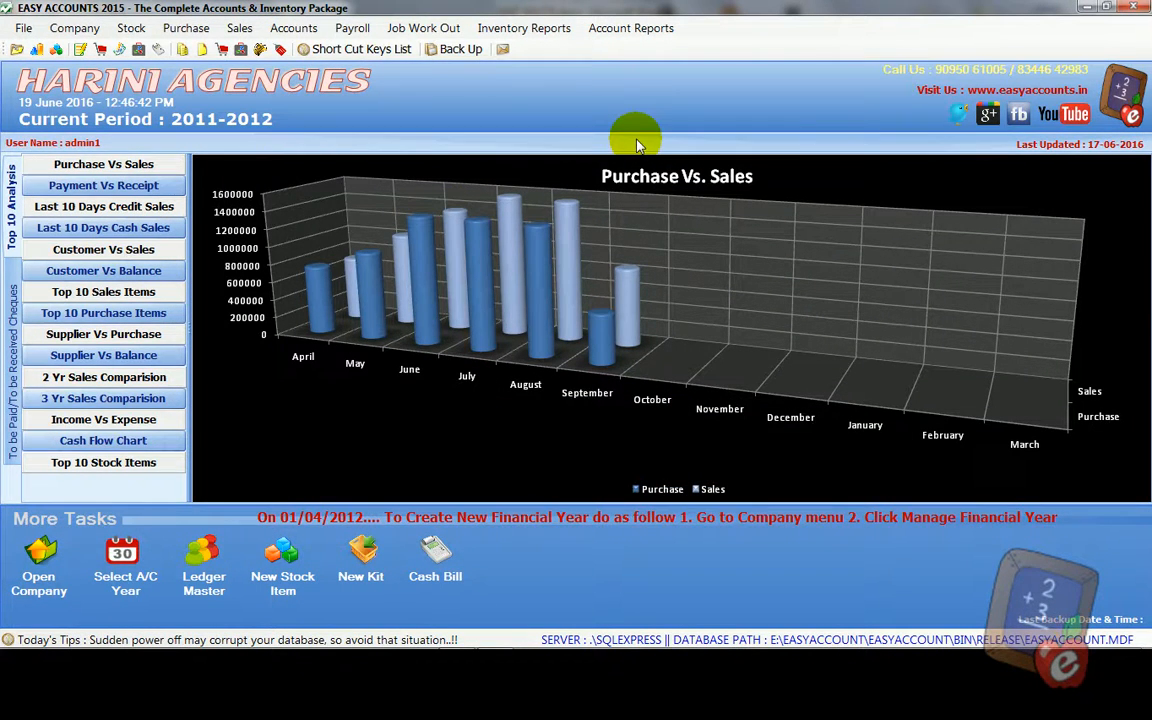
click(436, 560)
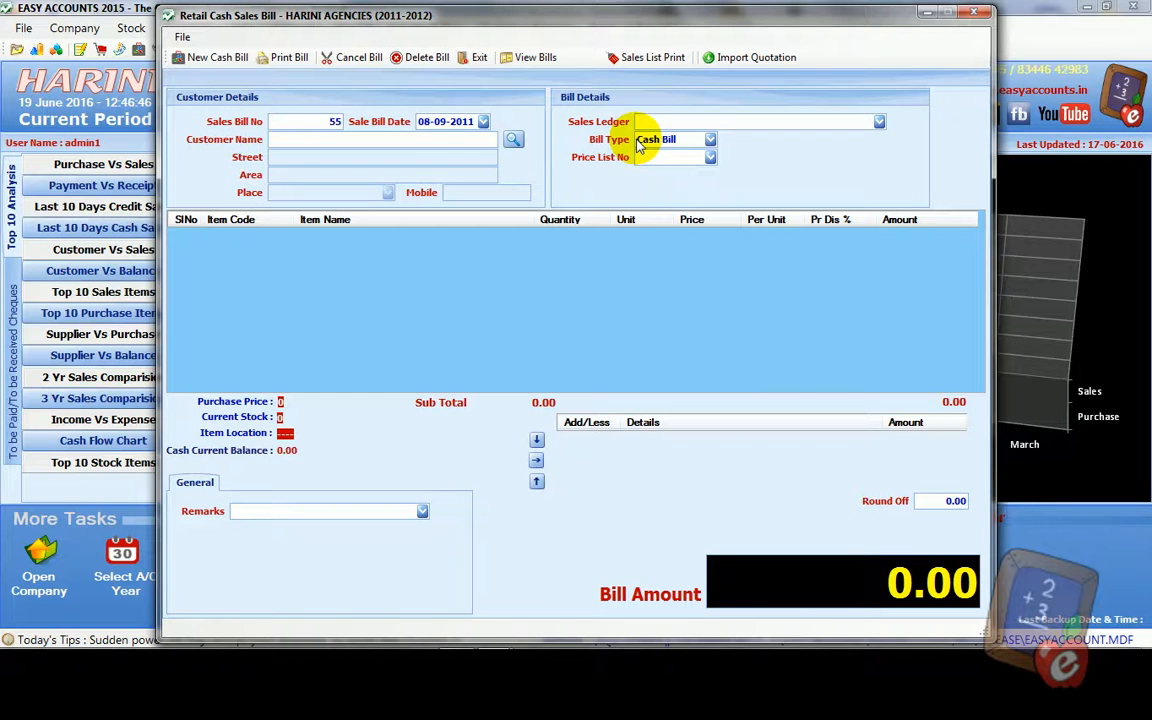
Step: Bill RICE at quantity 4.250 KGS, then close the cash sales bill
text(RICE)
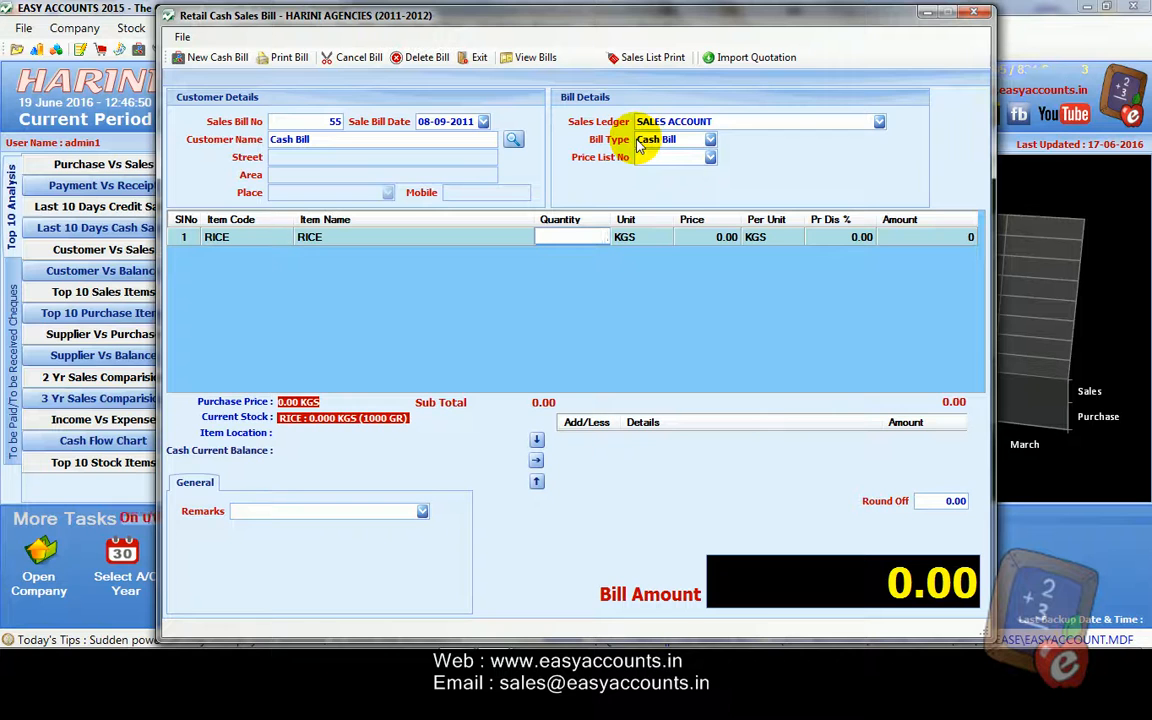
text(4.000)
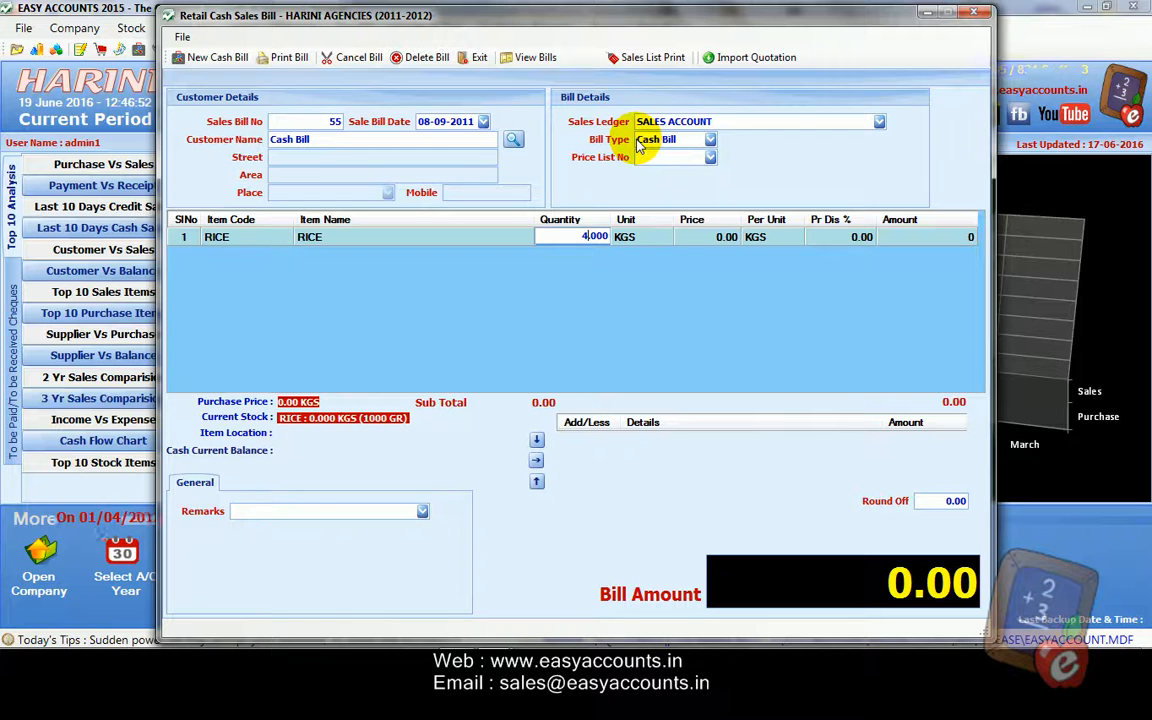
text(4.250)
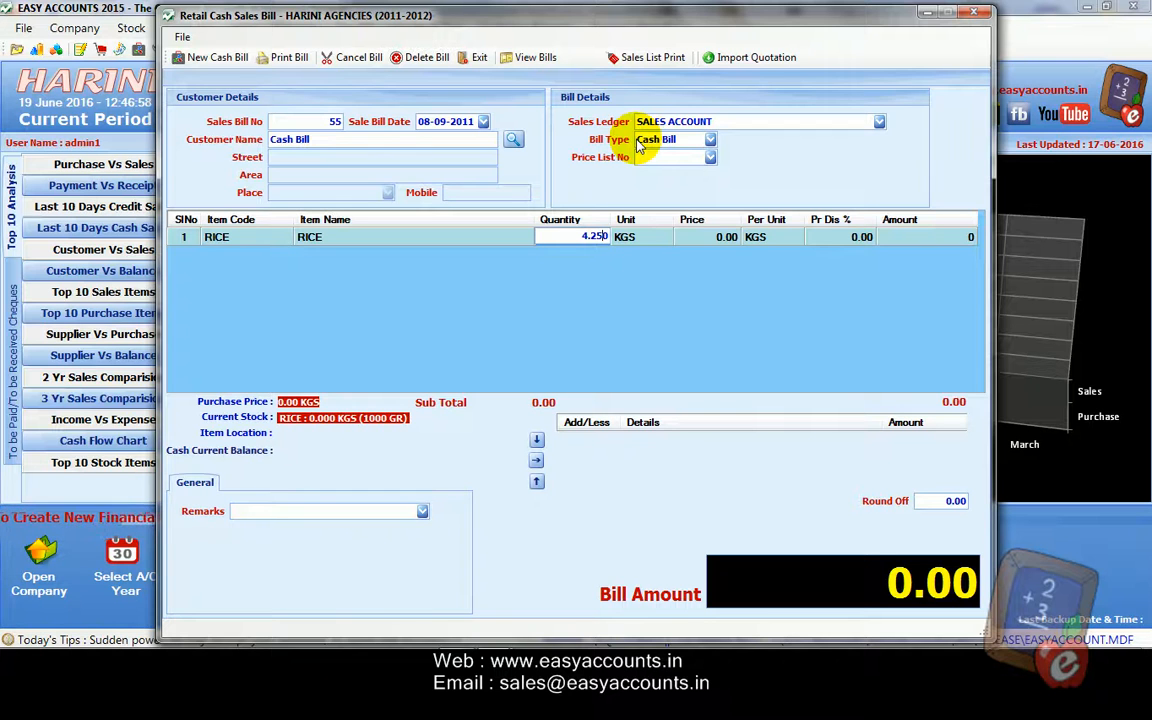
click(664, 236)
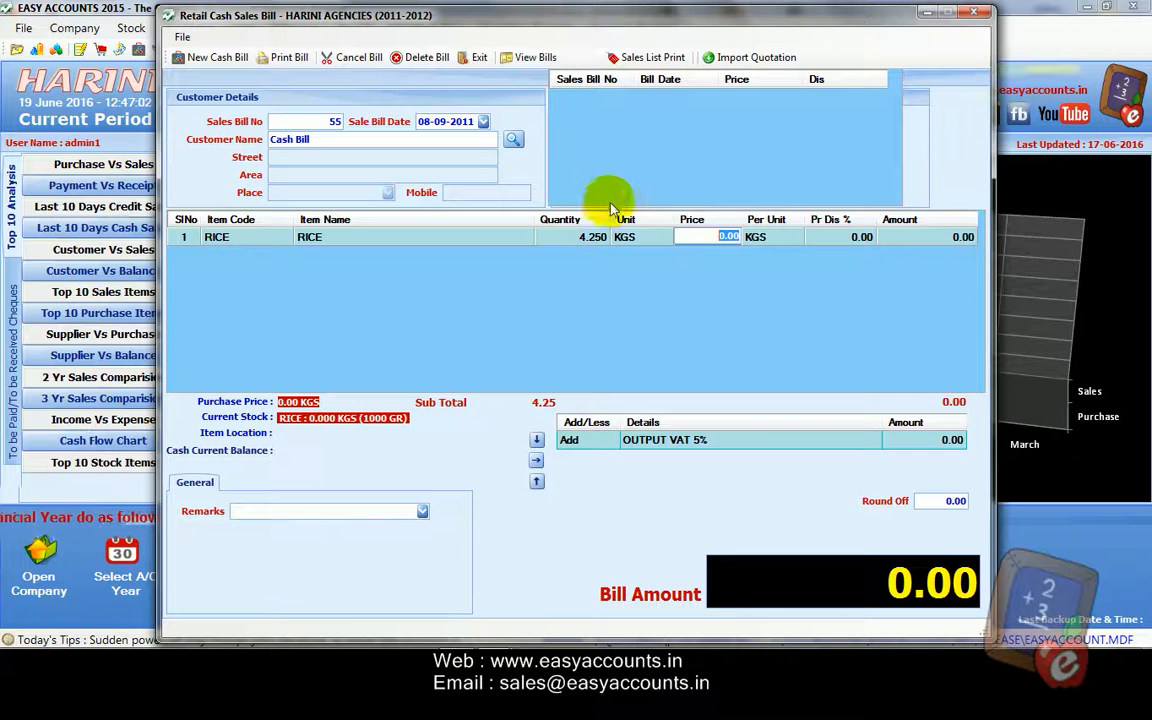
mouse_move(578, 238)
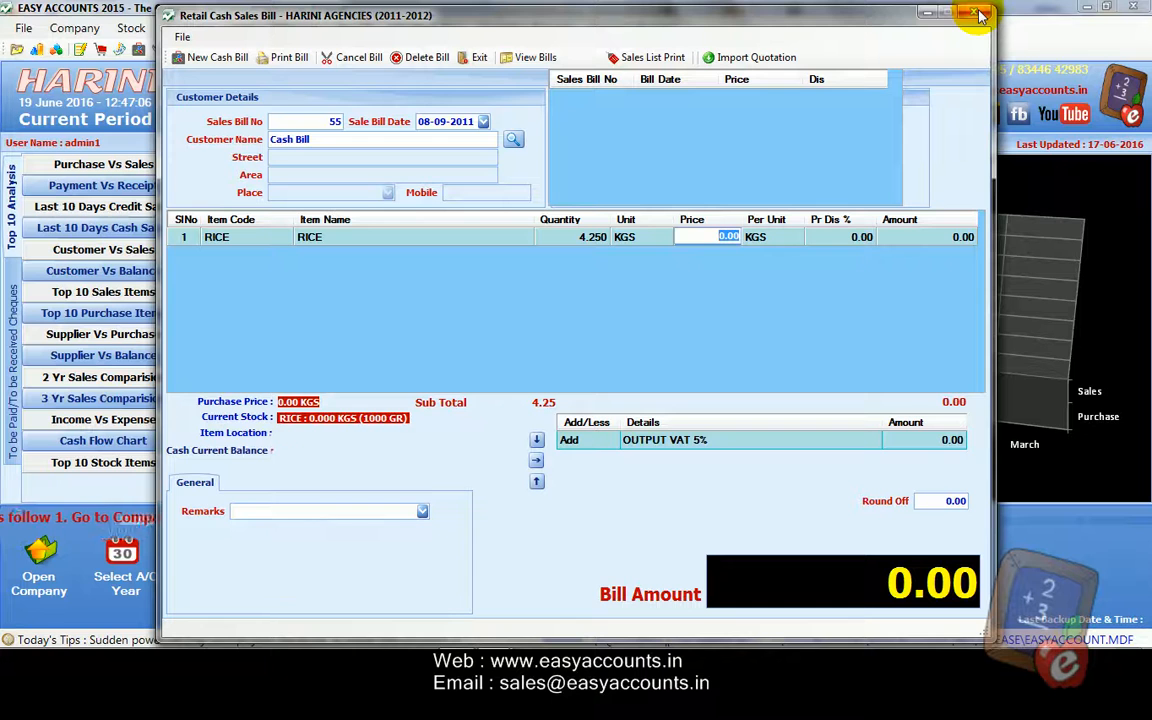
mouse_move(976, 16)
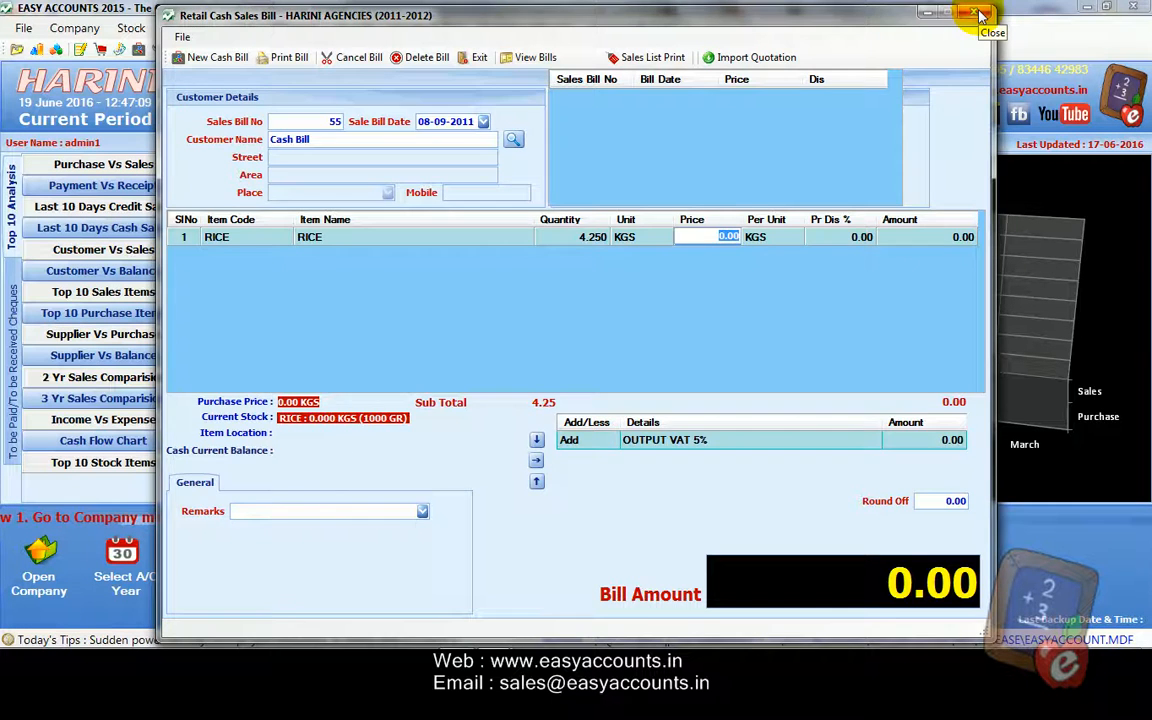
click(978, 14)
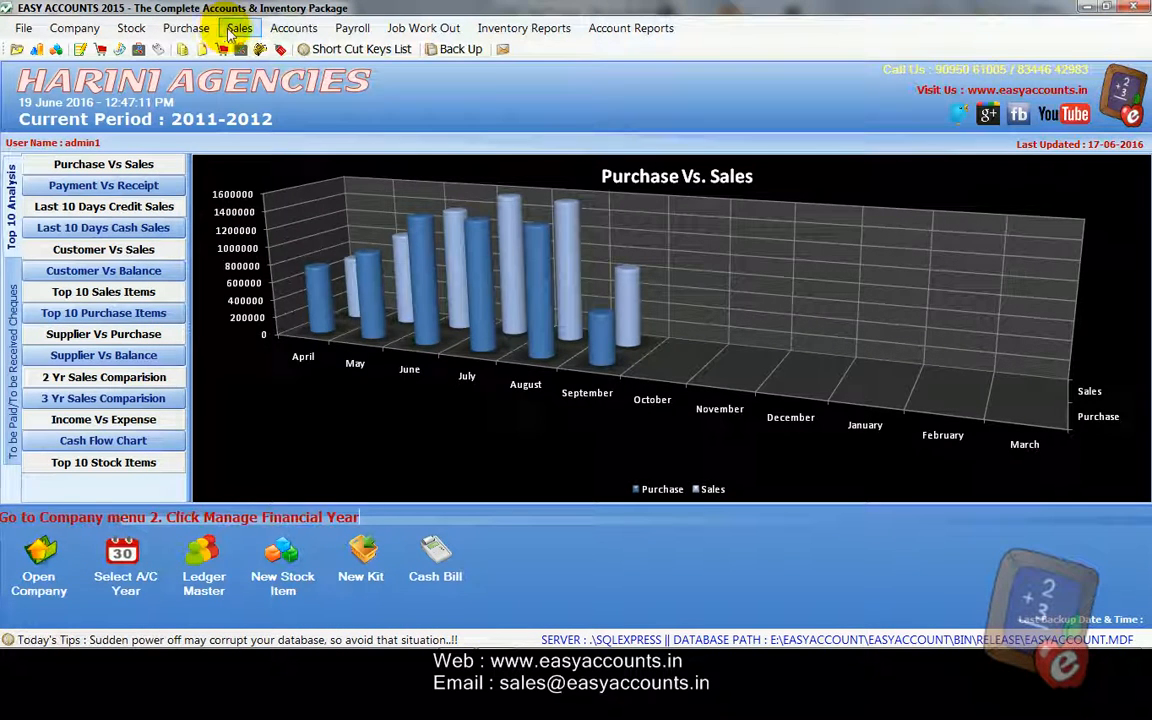
mouse_move(4, 28)
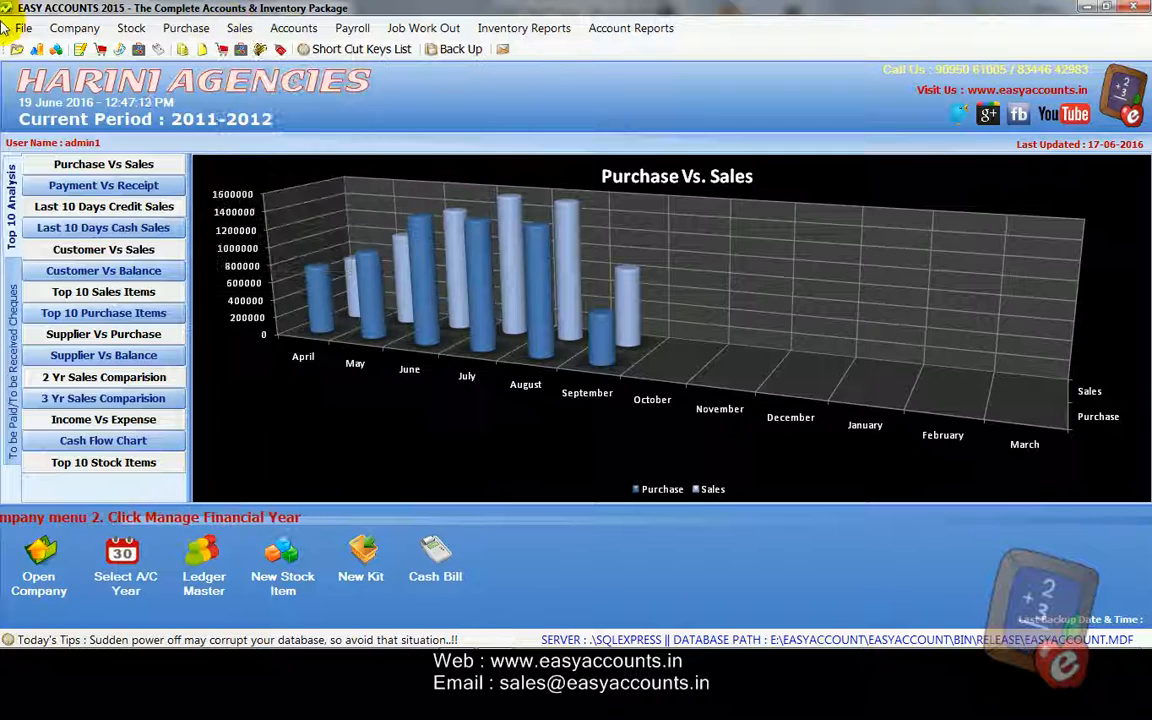
click(22, 28)
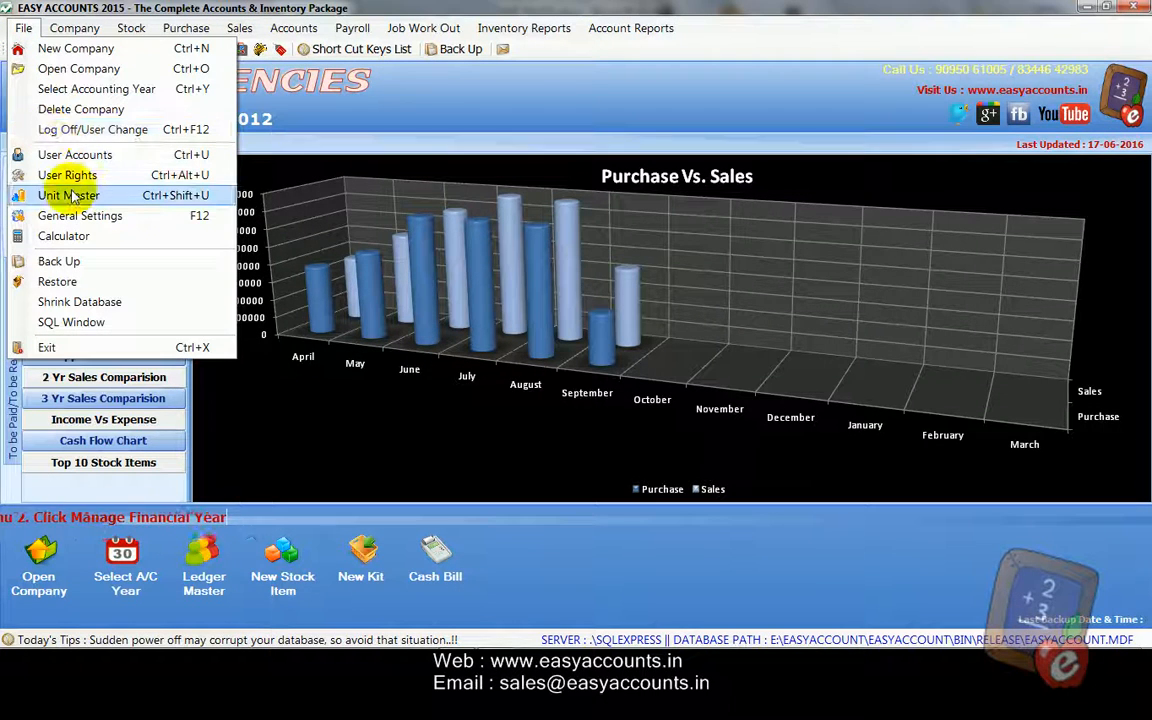